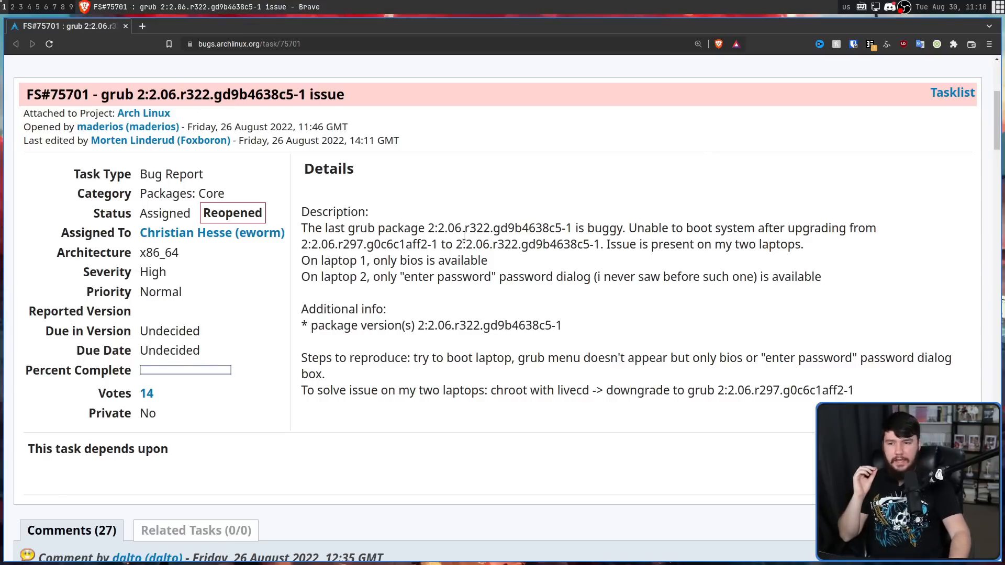
Mark the new grub version string and switch to the 'Recent grub update seems broken' thread.
double_click(525, 245)
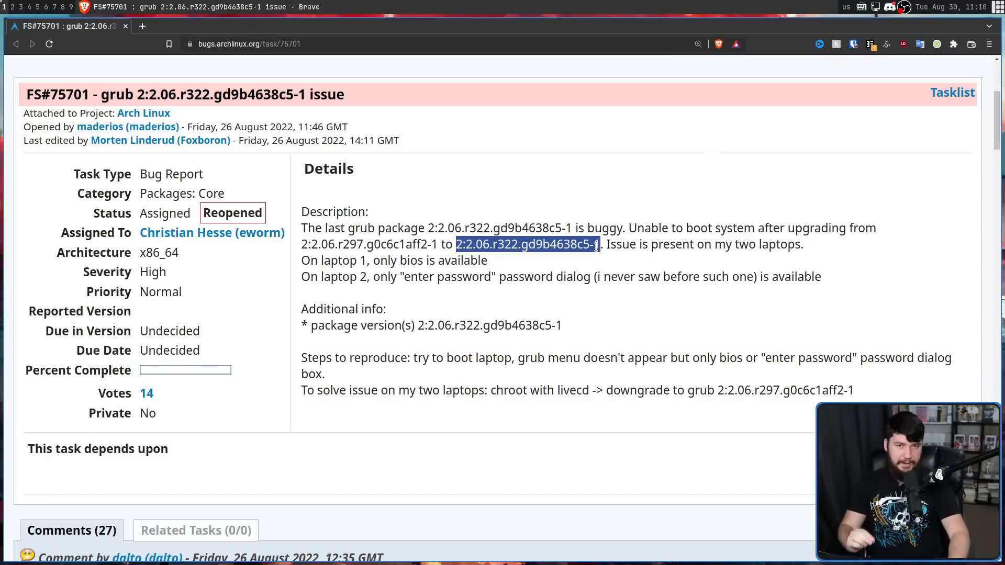
mouse_move(589, 245)
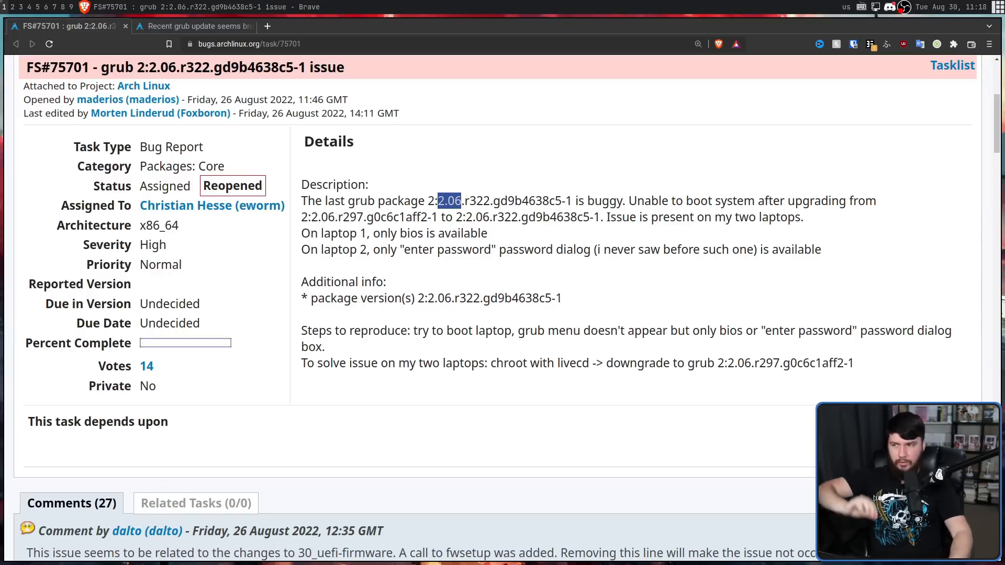
left_click(194, 26)
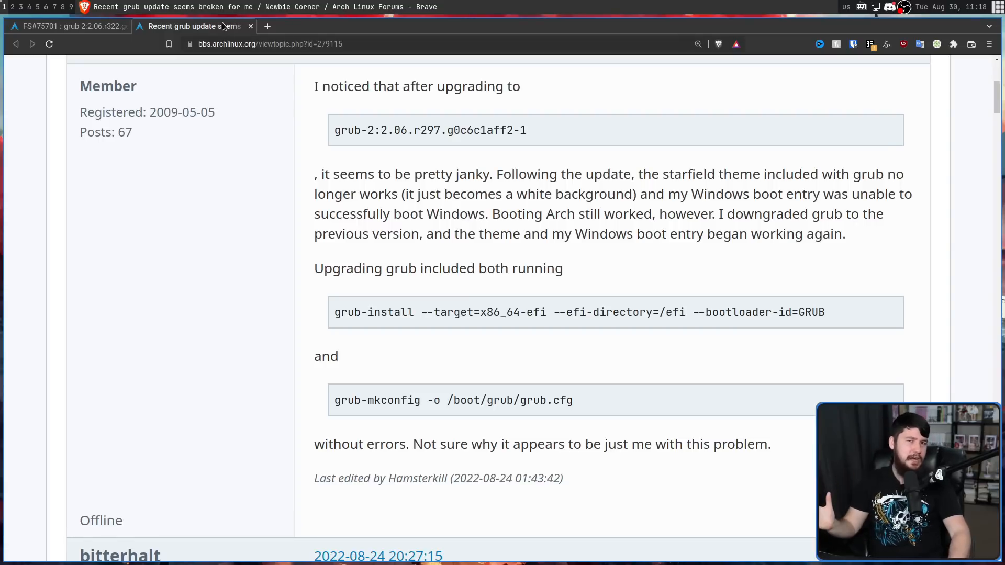
mouse_move(506, 64)
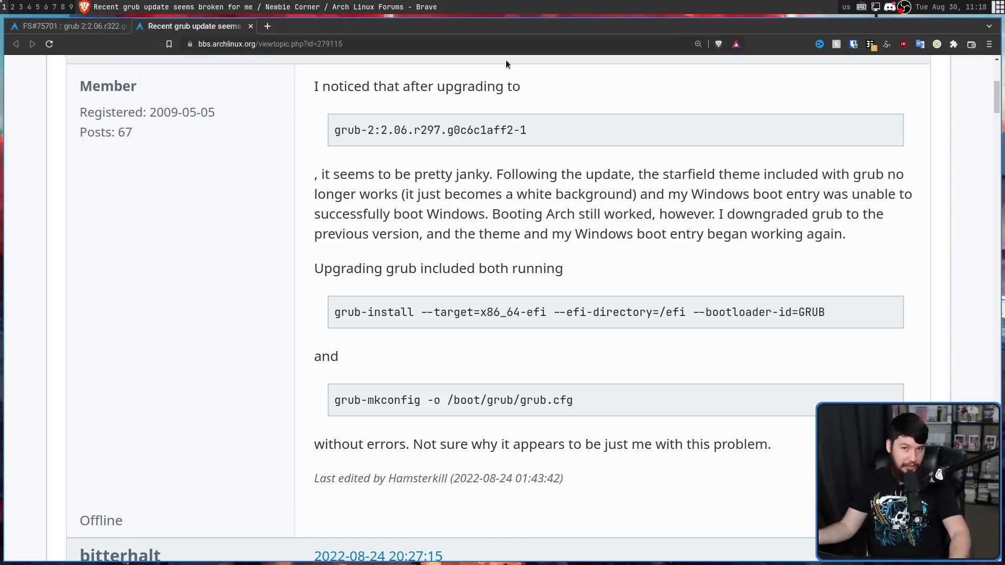
mouse_move(628, 25)
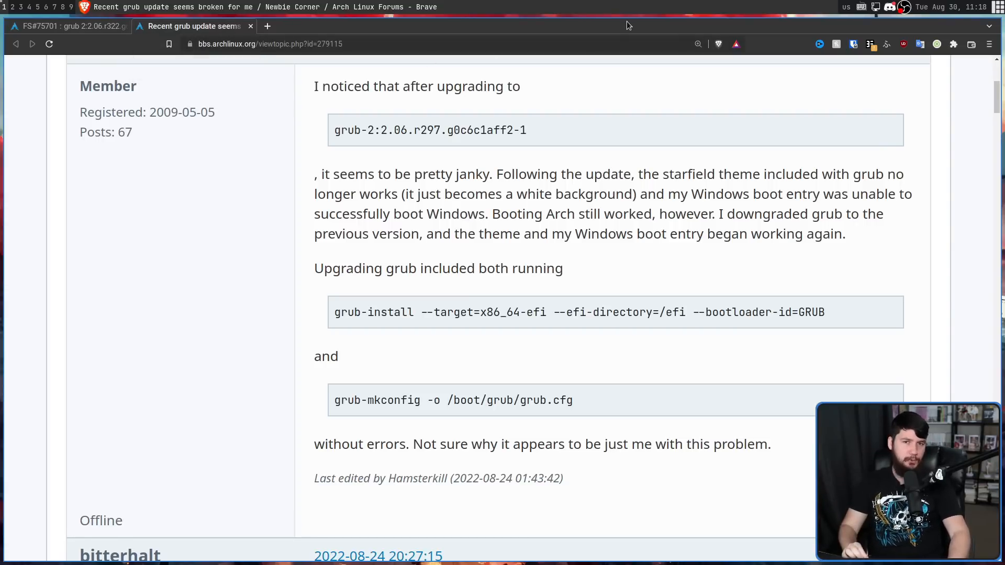
mouse_move(643, 26)
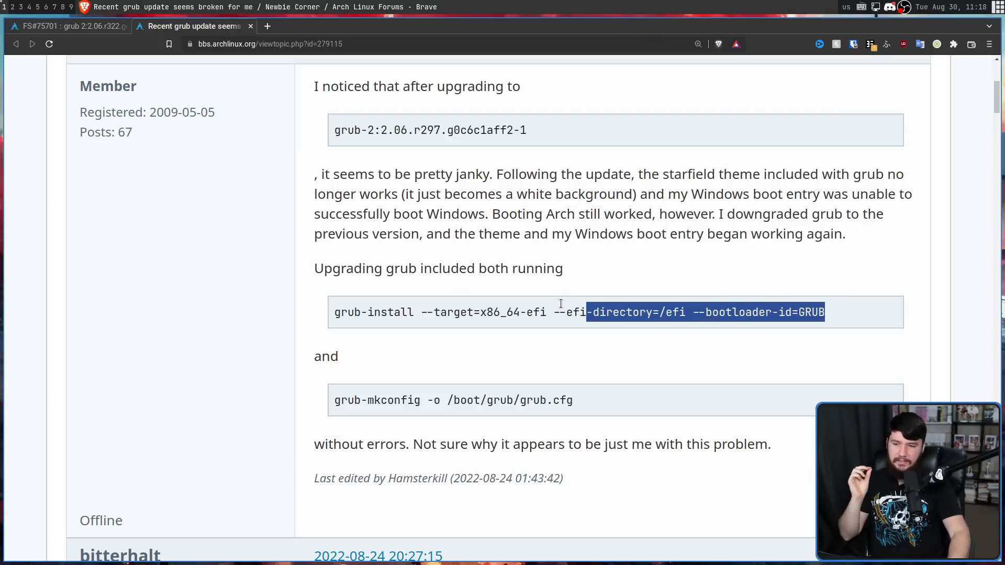
left_click(688, 312)
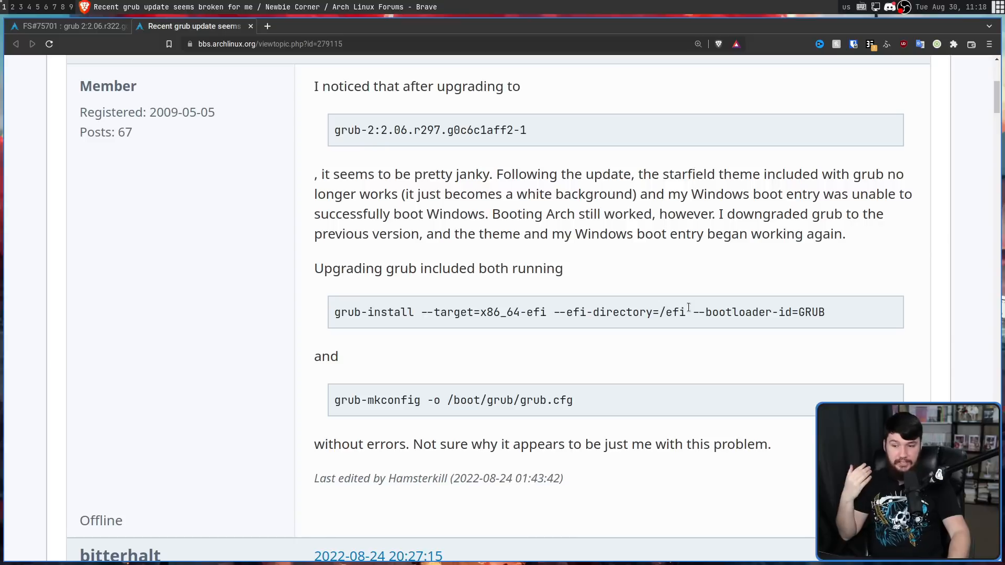
double_click(674, 312)
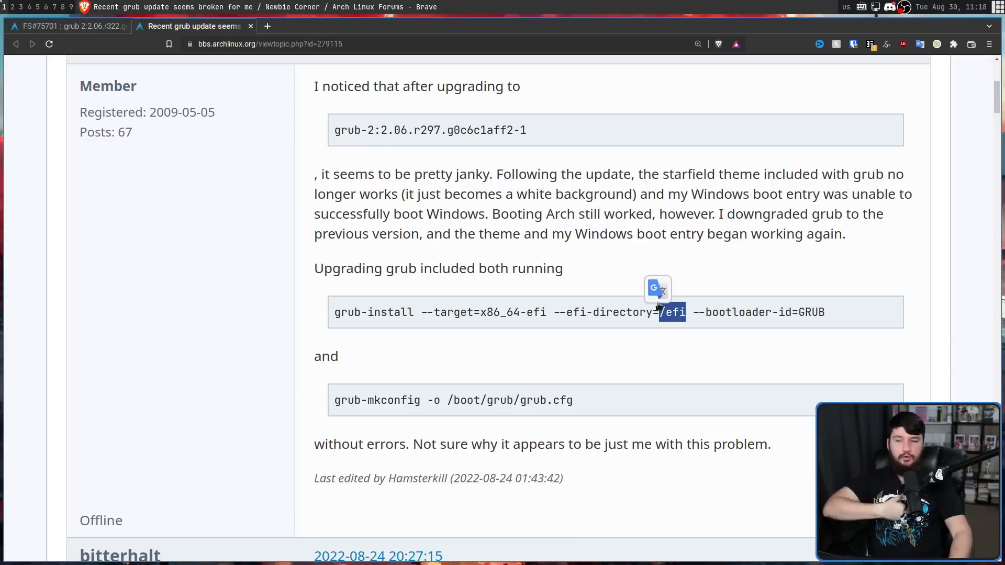
mouse_move(712, 292)
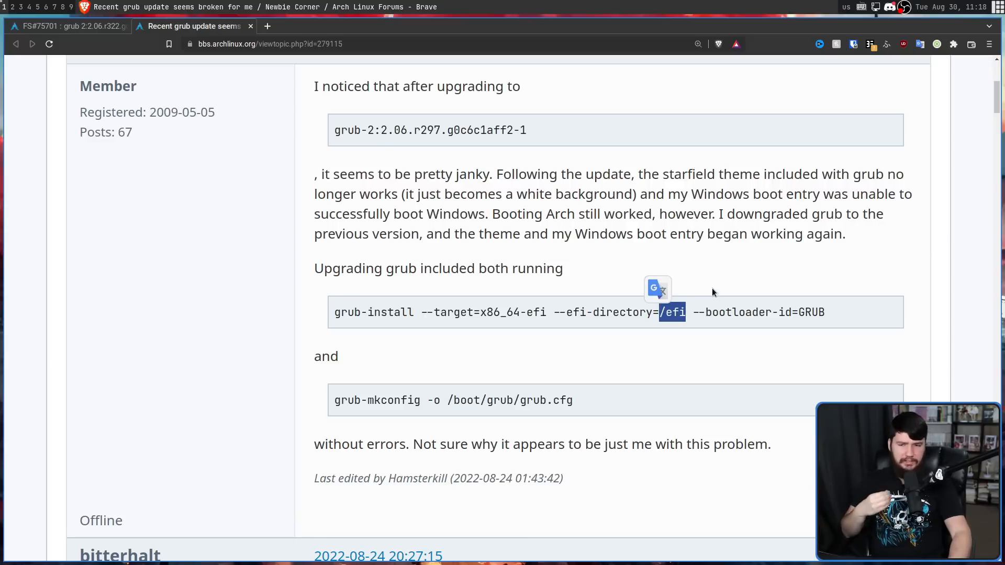
mouse_move(700, 263)
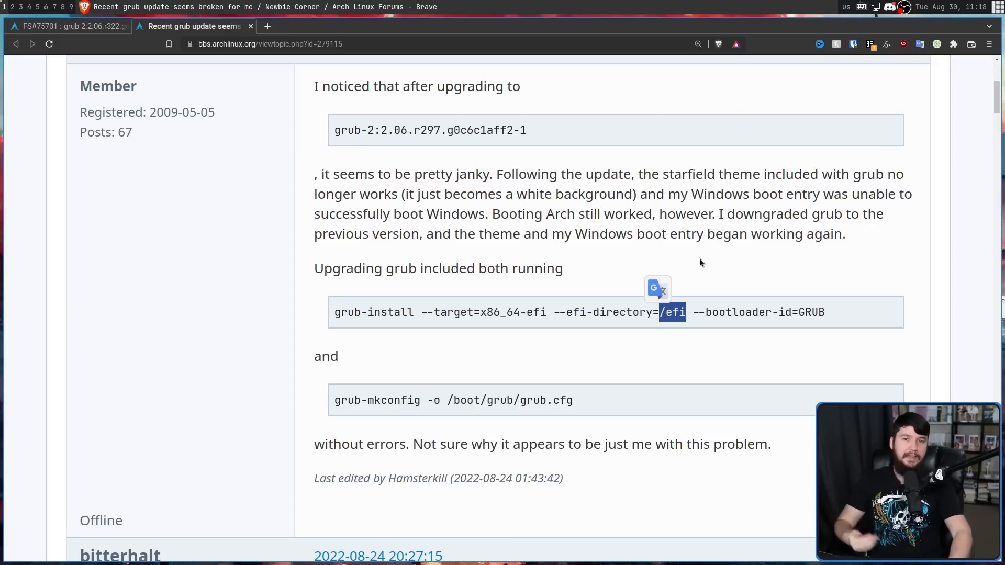
mouse_move(700, 257)
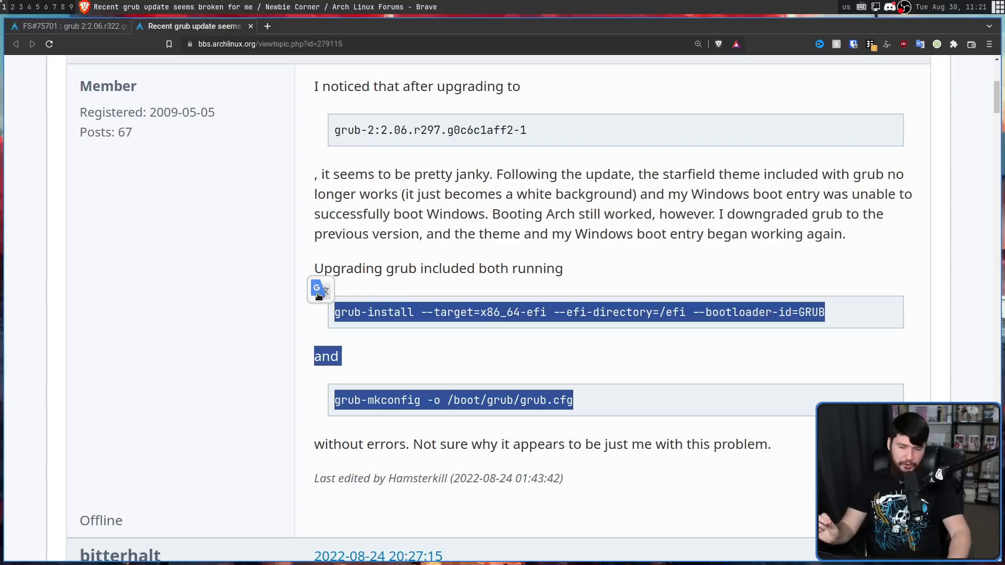
mouse_move(631, 314)
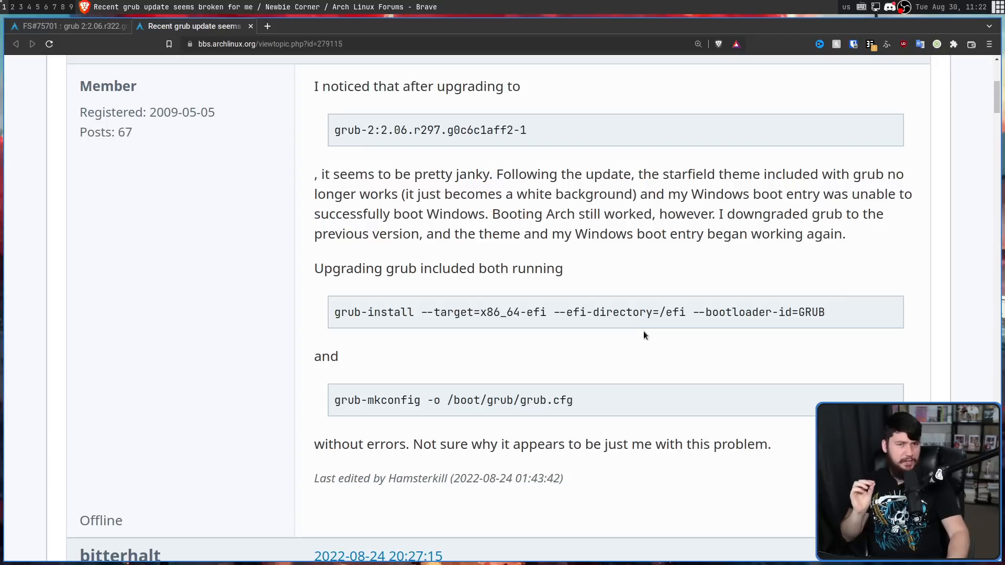
mouse_move(645, 327)
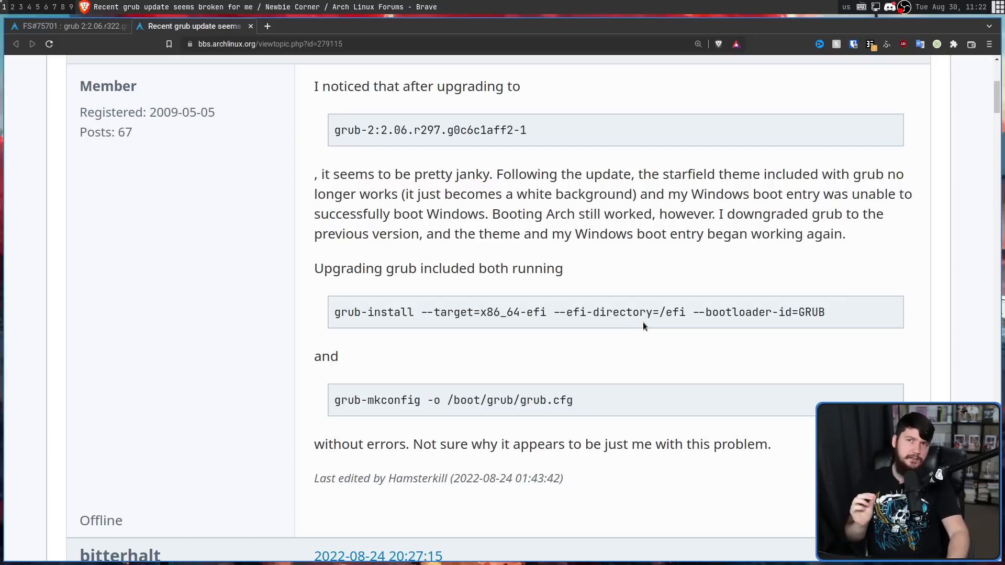
mouse_move(840, 312)
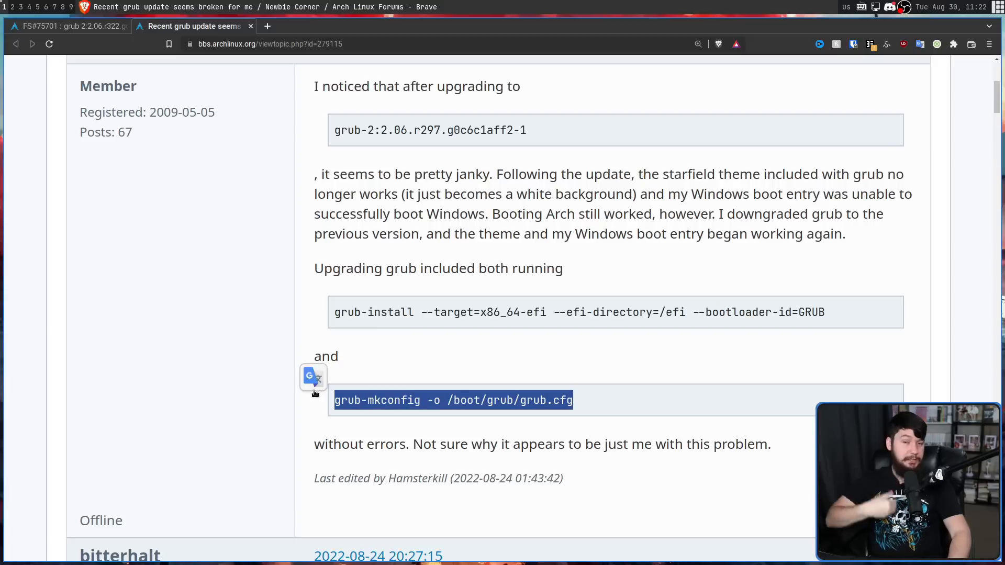
mouse_move(323, 384)
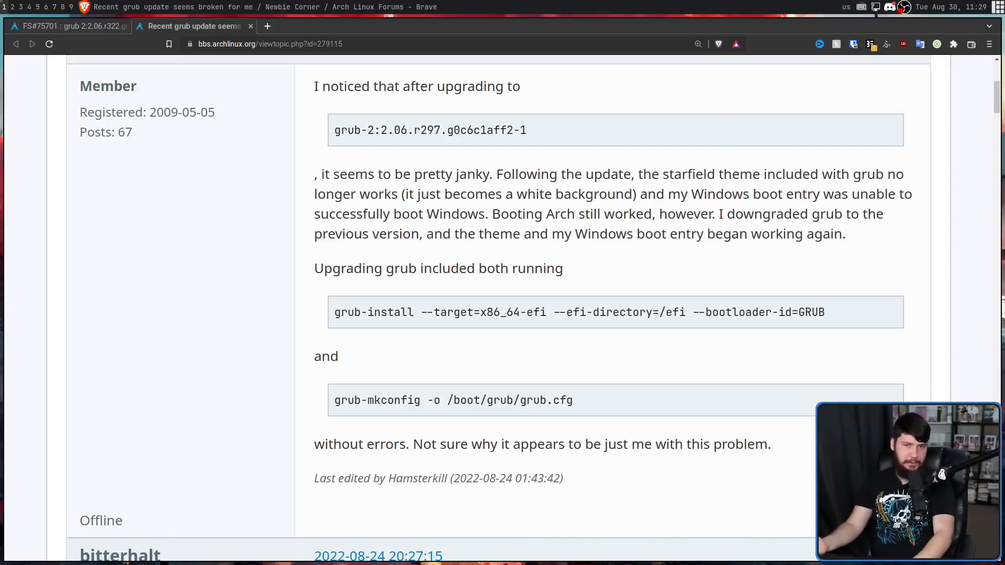
Return to the FS#75701 grub bug report tab to read its comments.
left_click(64, 25)
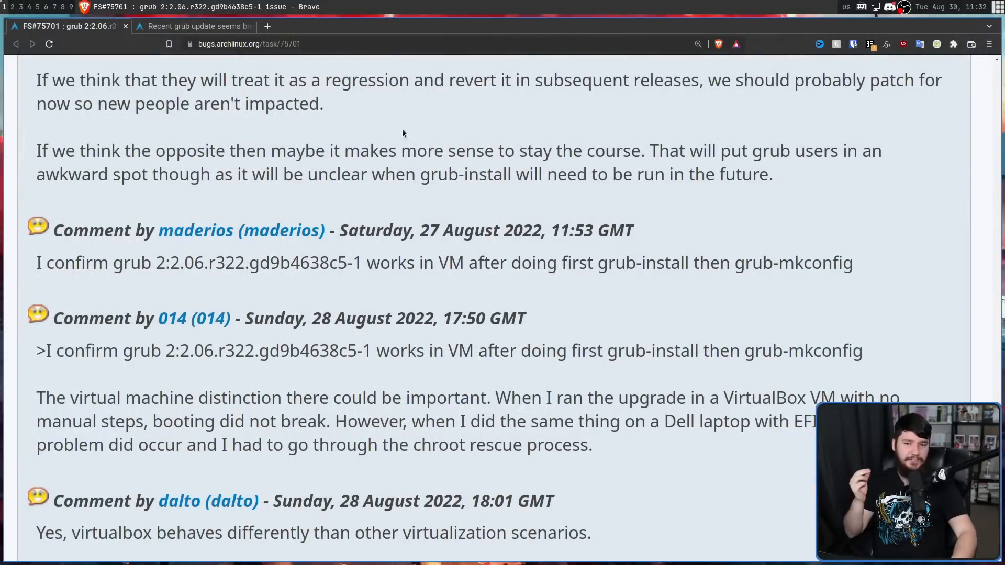
mouse_move(543, 399)
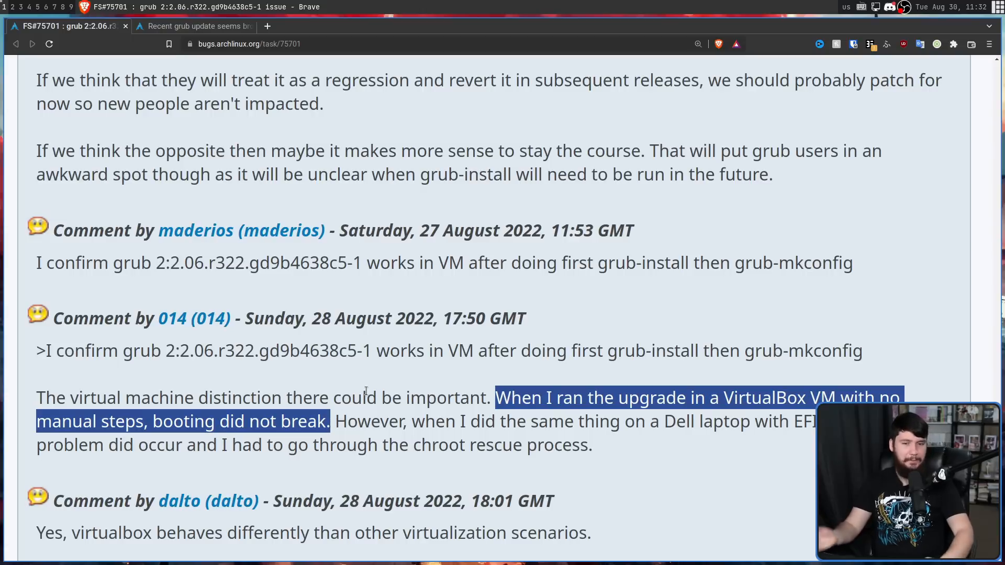
Read the VirtualBox-versus-EFI comment, clear the selection, and reopen the forum thread.
scroll("down", 3)
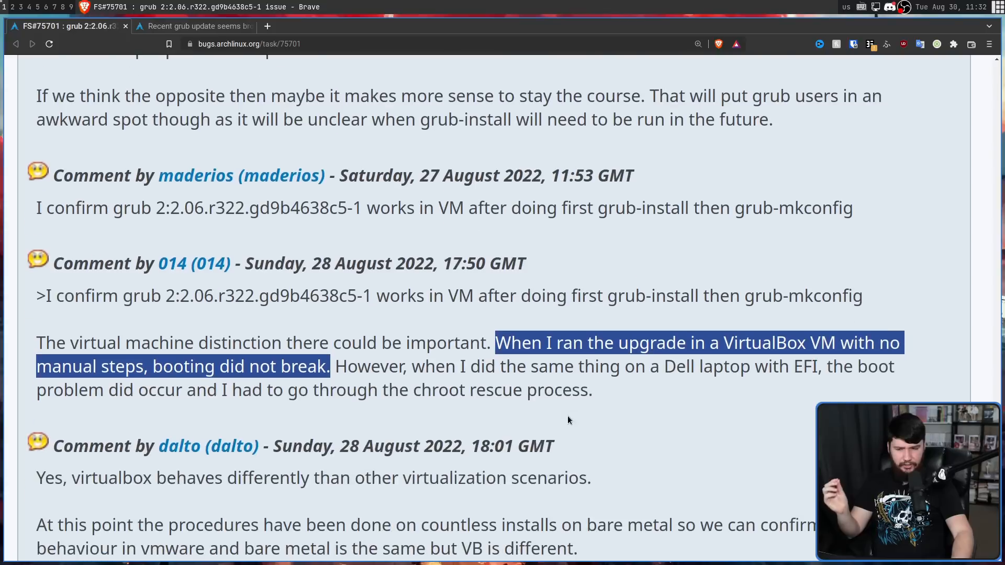
mouse_move(650, 408)
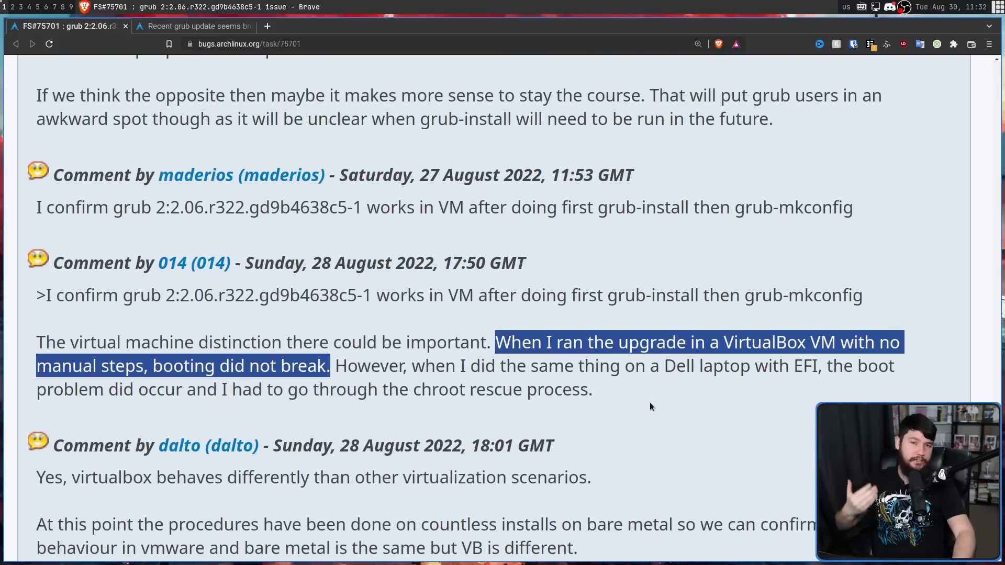
left_click(645, 436)
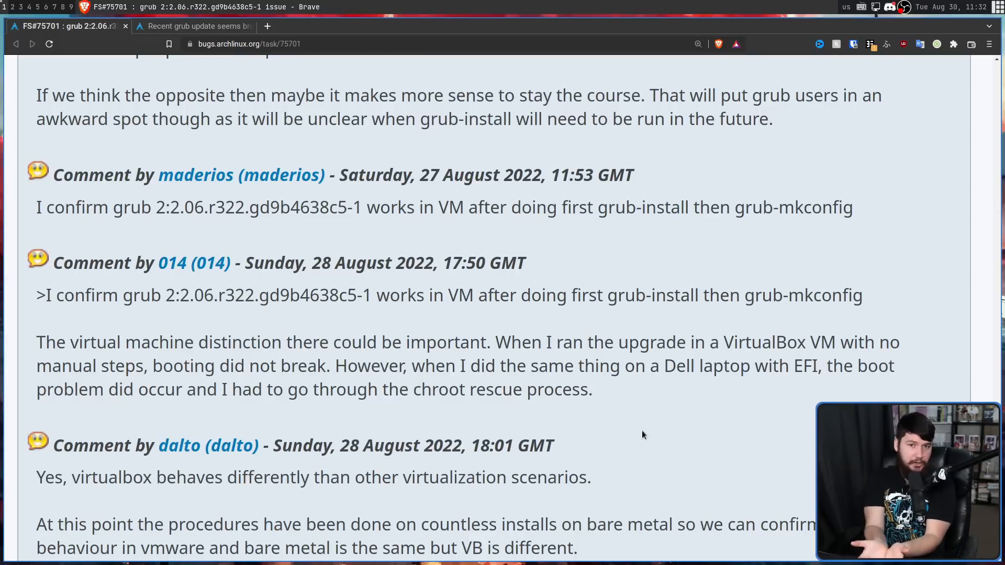
left_click(192, 25)
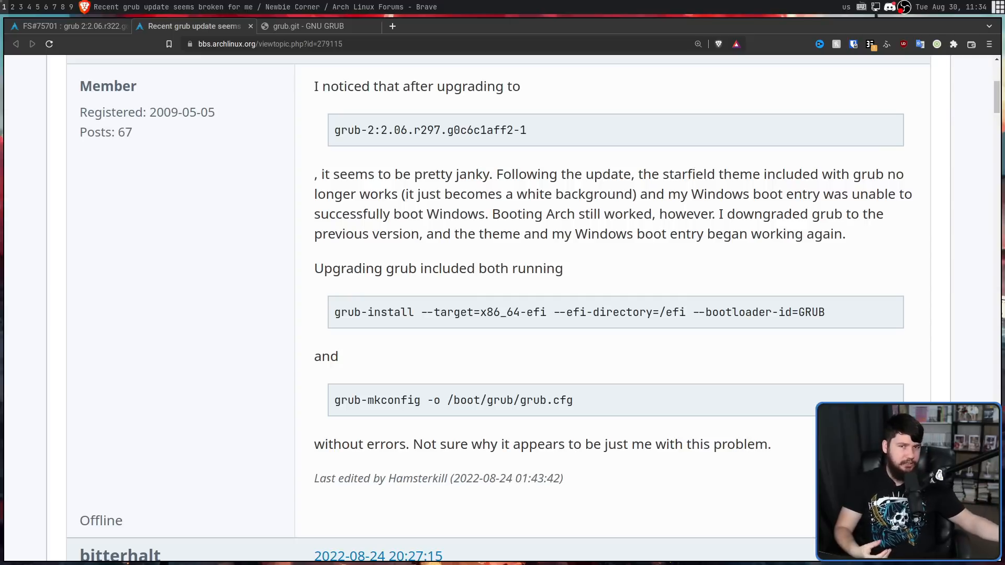
Review GRUB commit 26031d3b, marking 'conditionalize' and --is-supported in the 30_uefi-firmware.in diff.
left_click(314, 26)
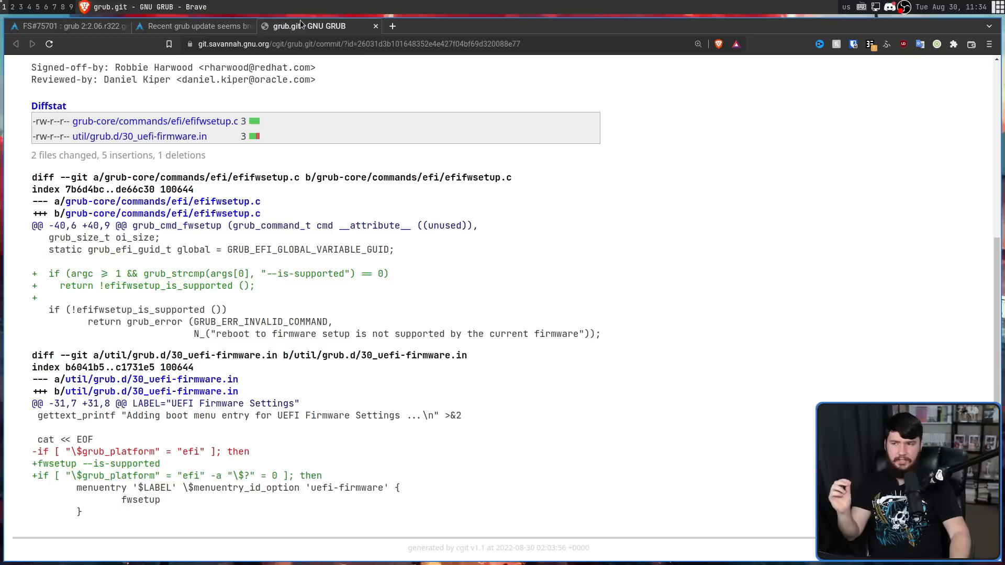
scroll("up", 3)
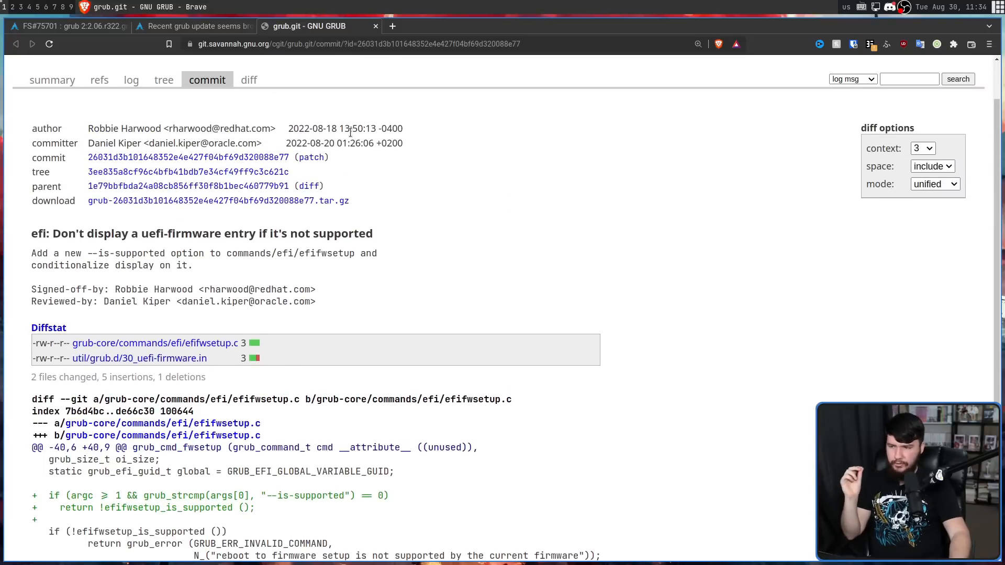
mouse_move(396, 203)
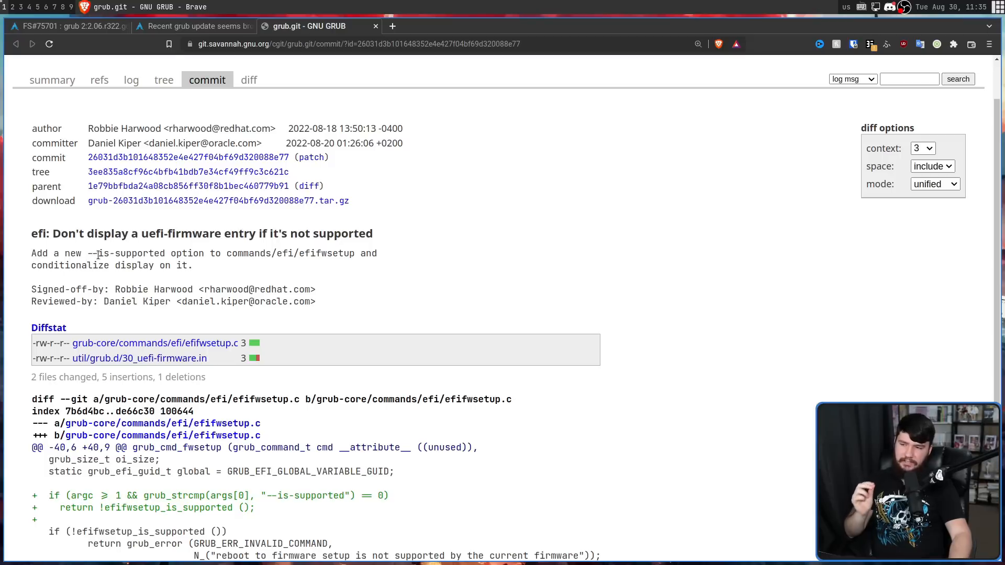
mouse_move(280, 248)
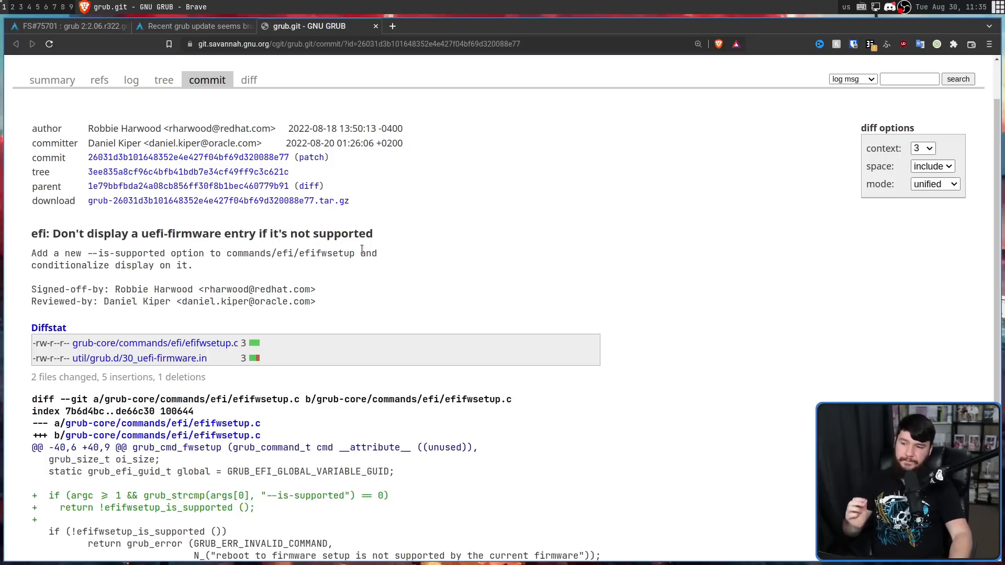
mouse_move(120, 267)
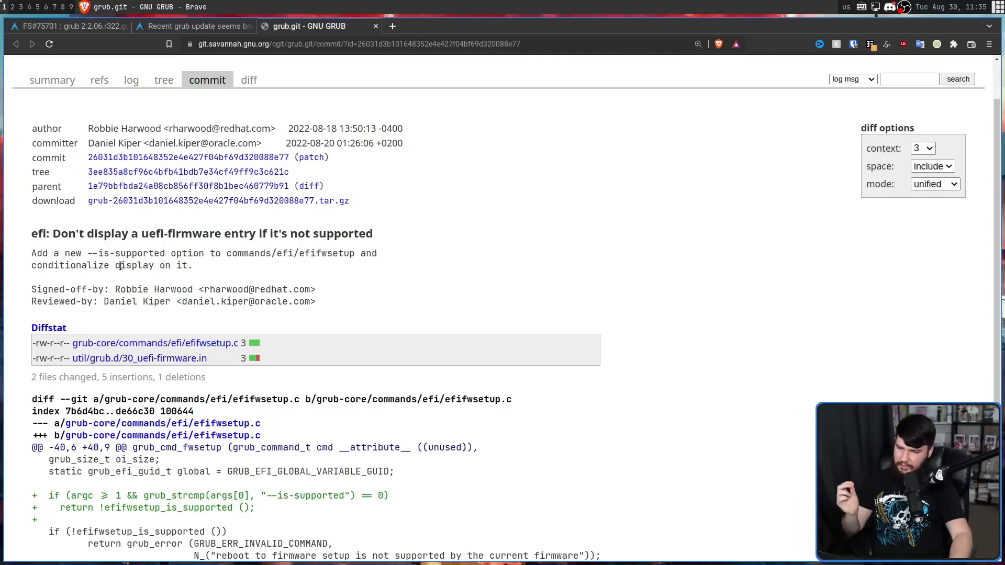
double_click(69, 266)
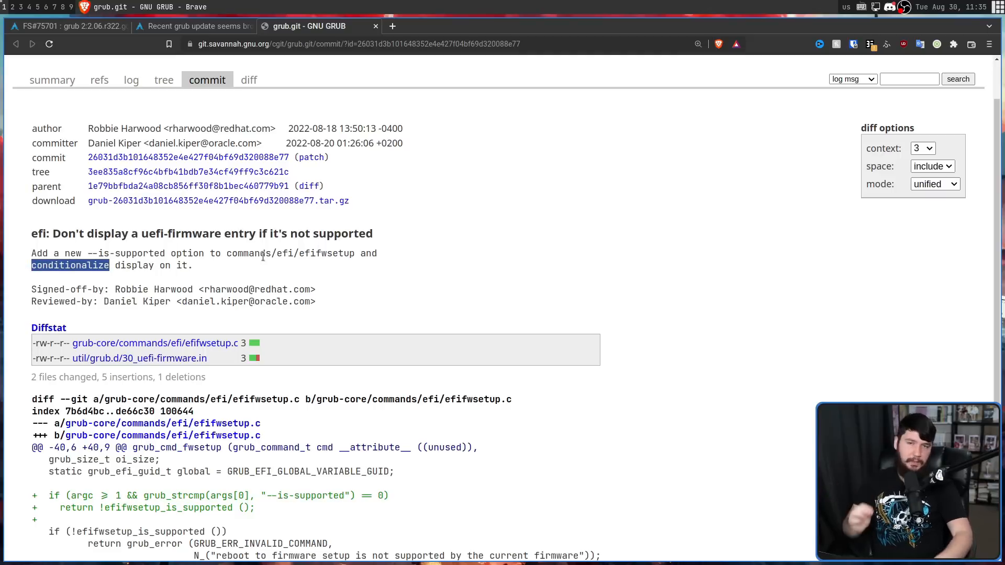
scroll("down", 3)
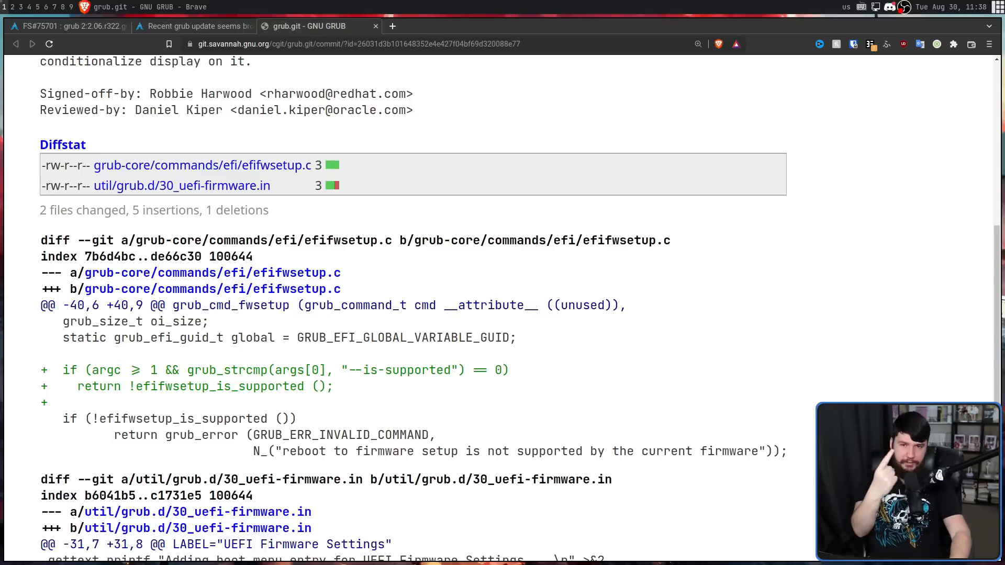
double_click(416, 370)
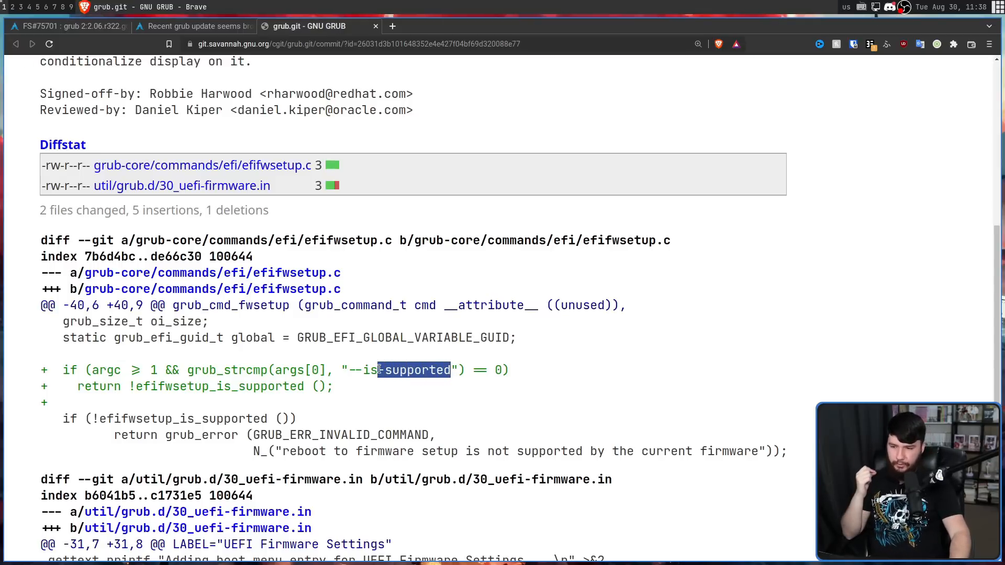
scroll("down", 3)
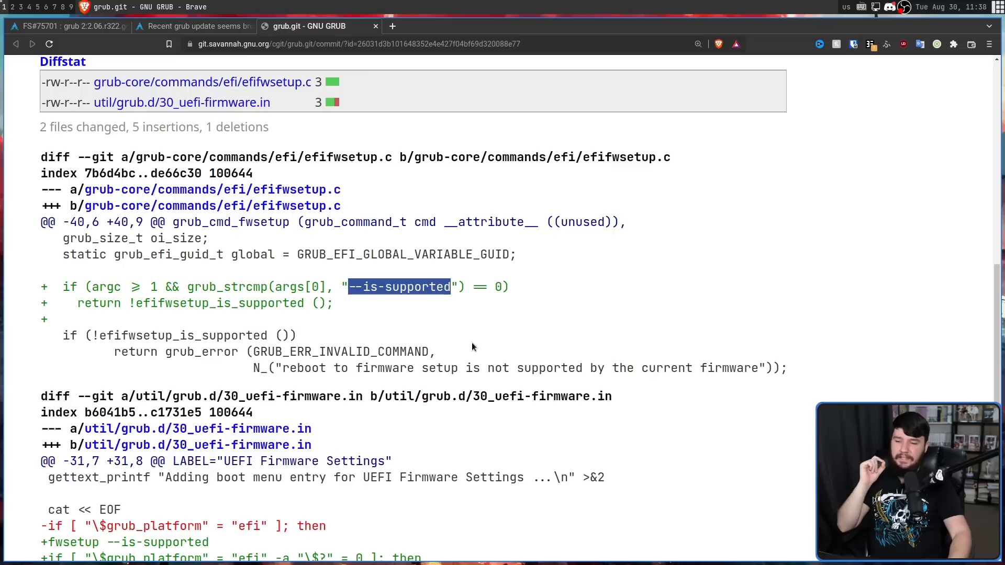
mouse_move(551, 375)
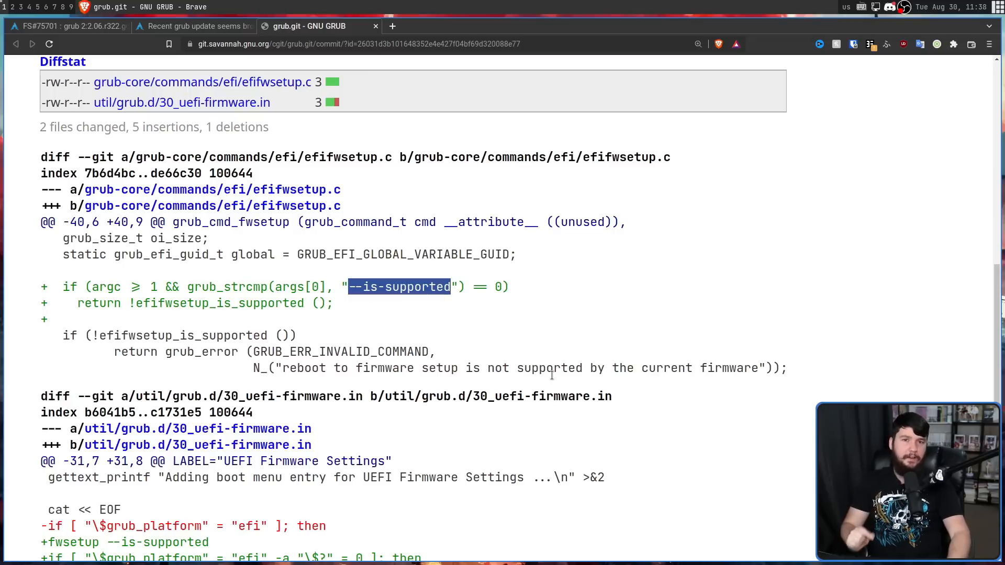
scroll("down", 3)
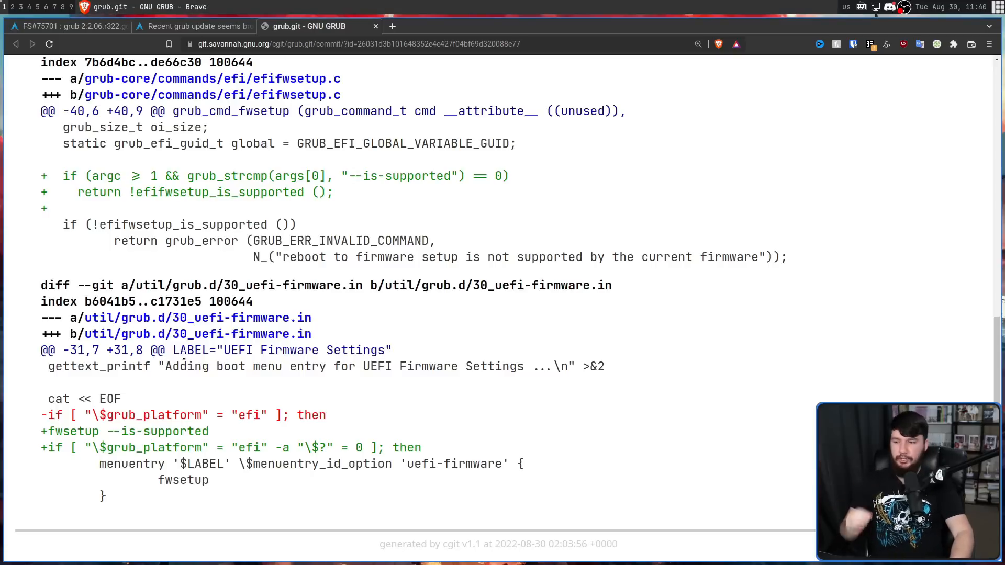
double_click(125, 431)
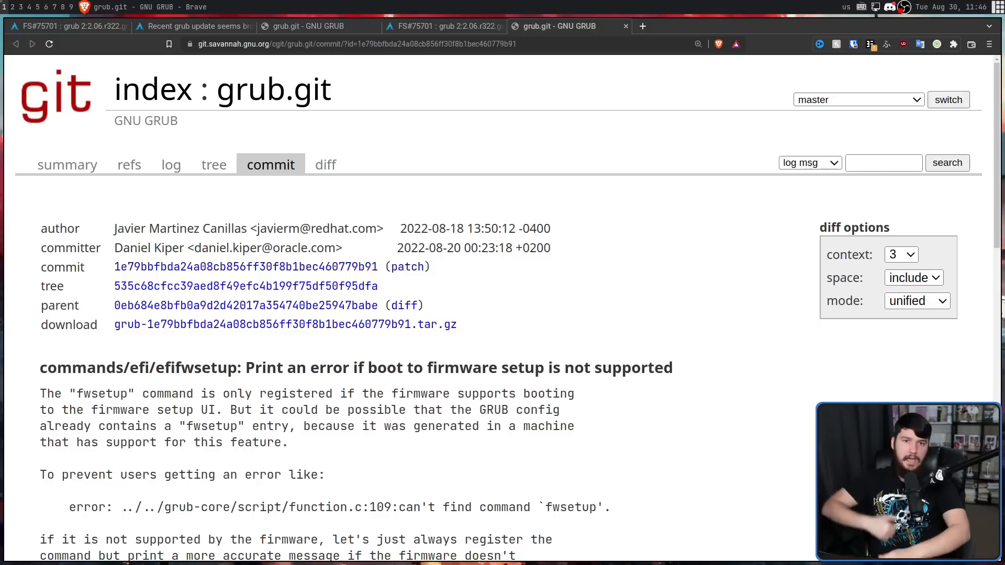
mouse_move(559, 295)
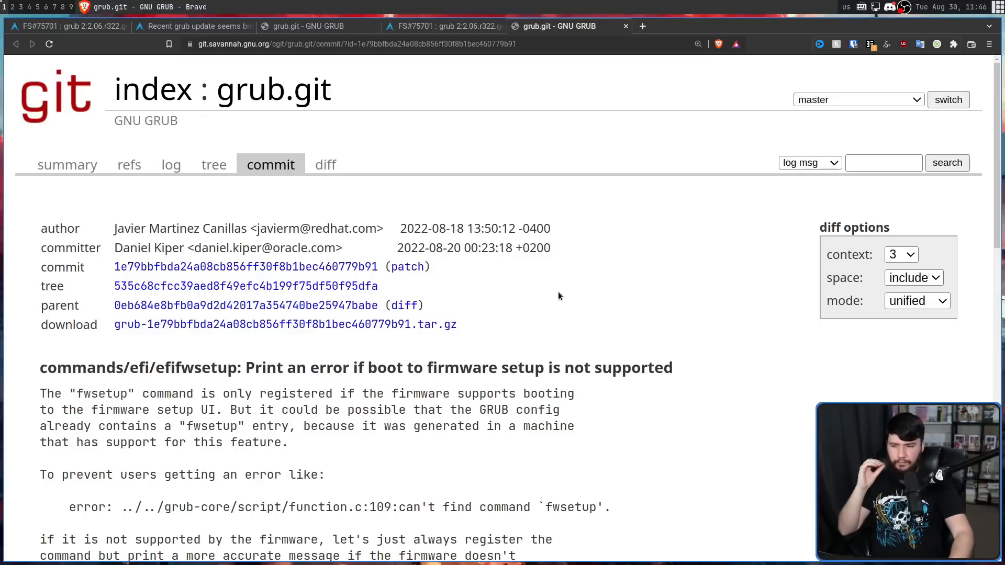
mouse_move(528, 316)
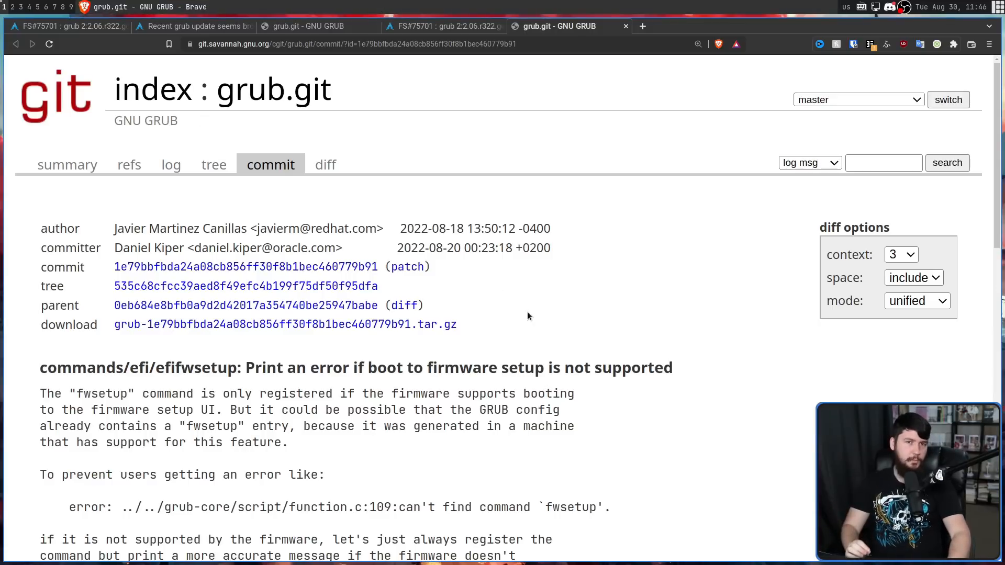
mouse_move(536, 323)
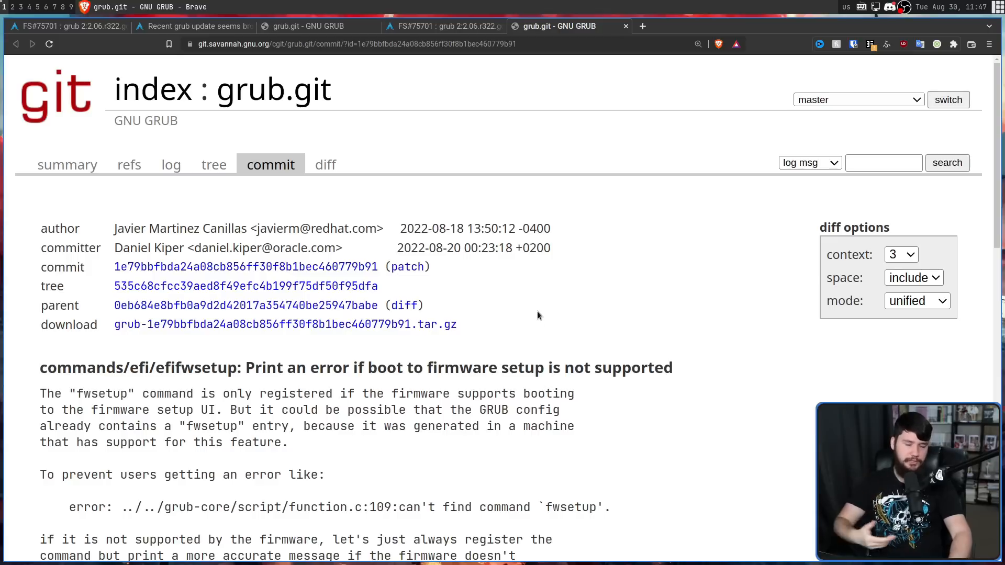
mouse_move(566, 298)
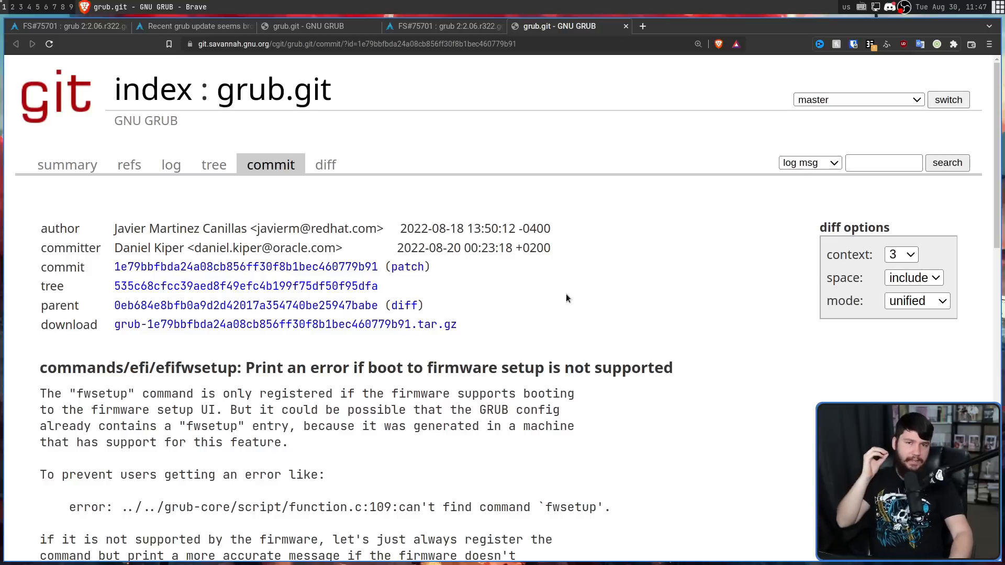
Highlight the changed register_command lines in commit 1e79bbf's efifwsetup.c diff.
scroll("down", 3)
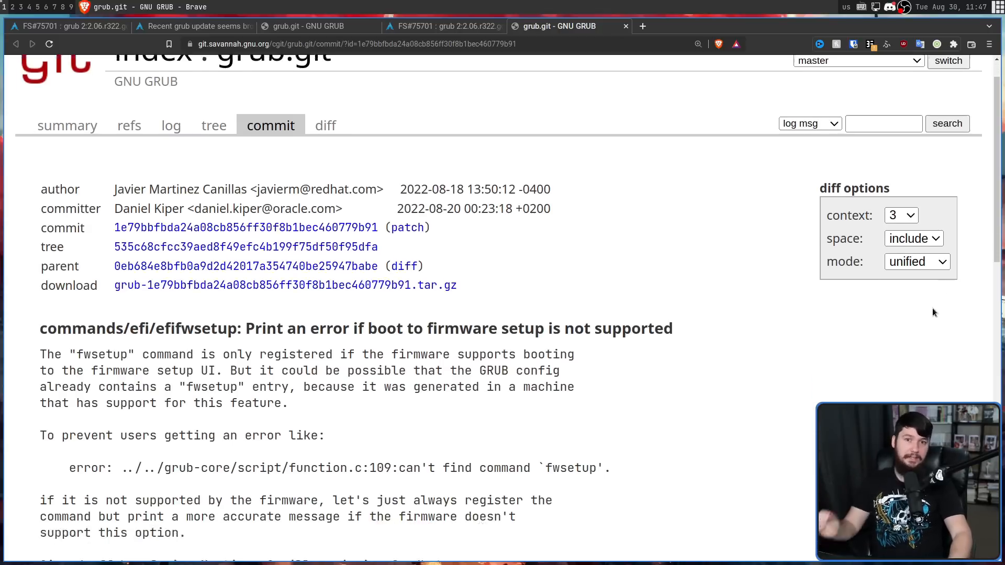
scroll("down", 3)
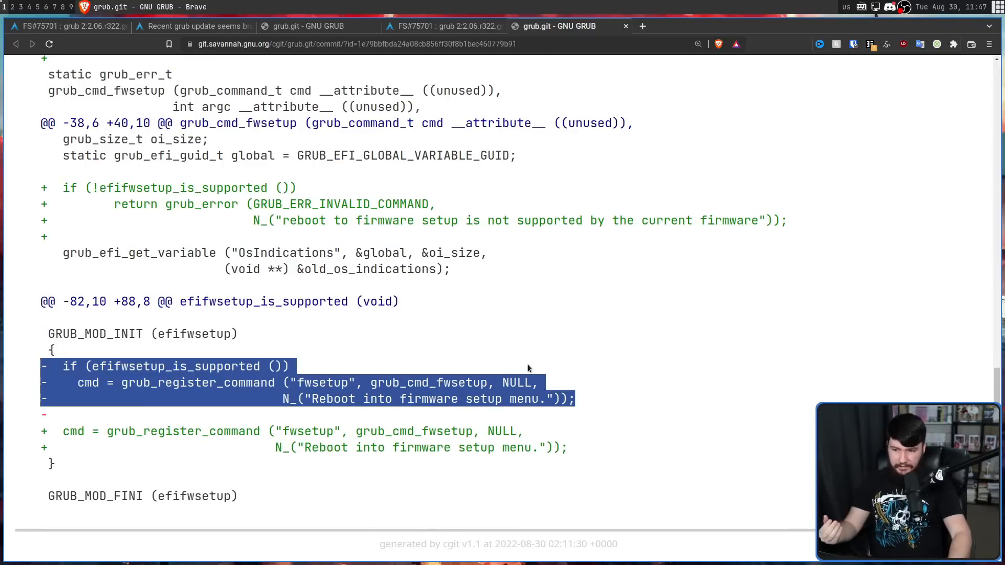
left_click(189, 411)
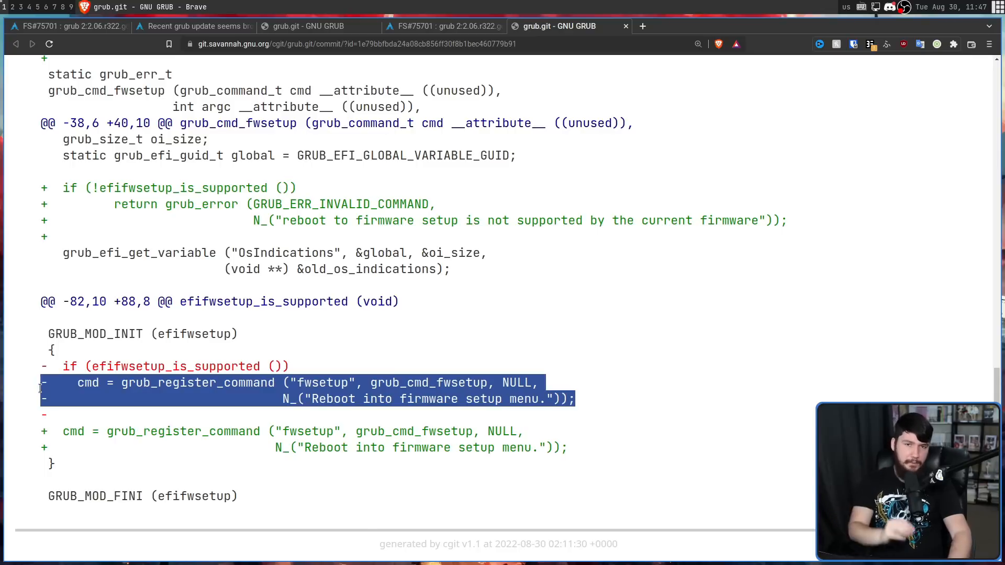
mouse_move(263, 399)
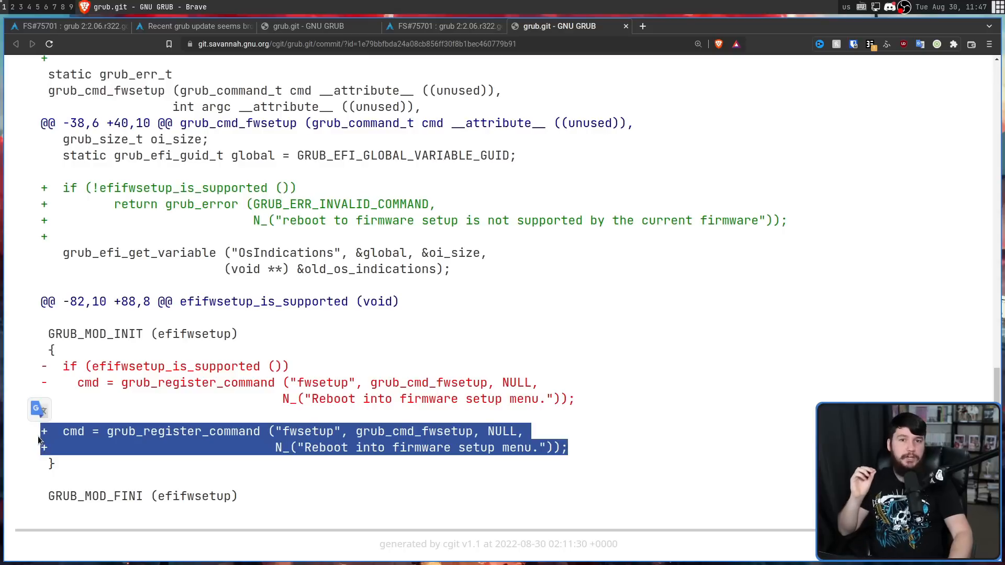
scroll("up", 3)
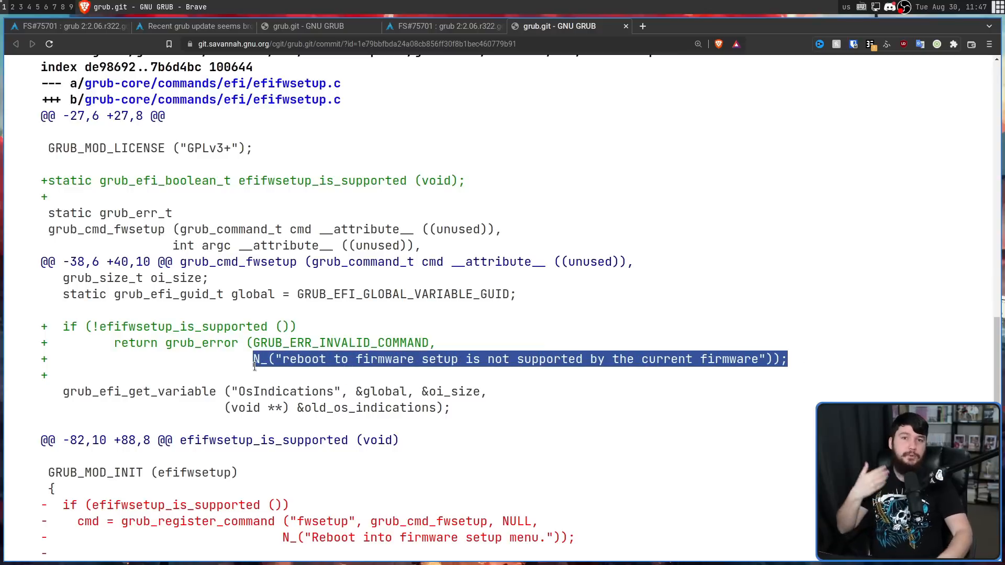
left_click(442, 26)
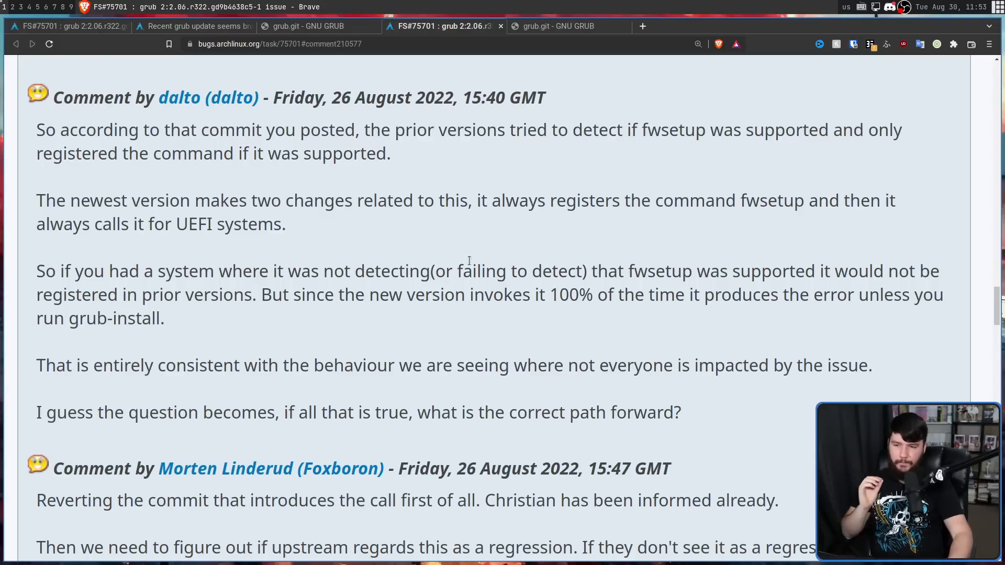
mouse_move(858, 250)
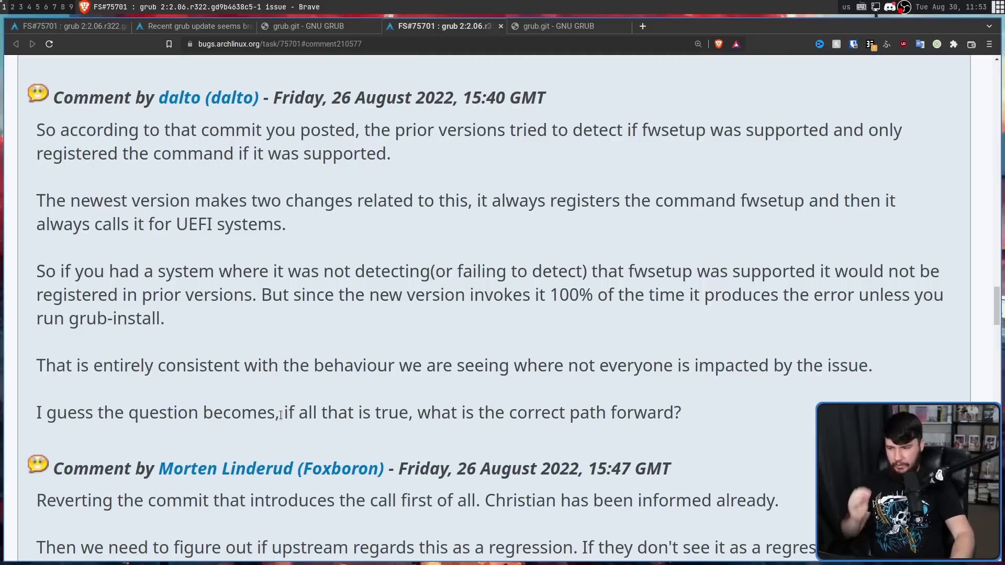
mouse_move(218, 393)
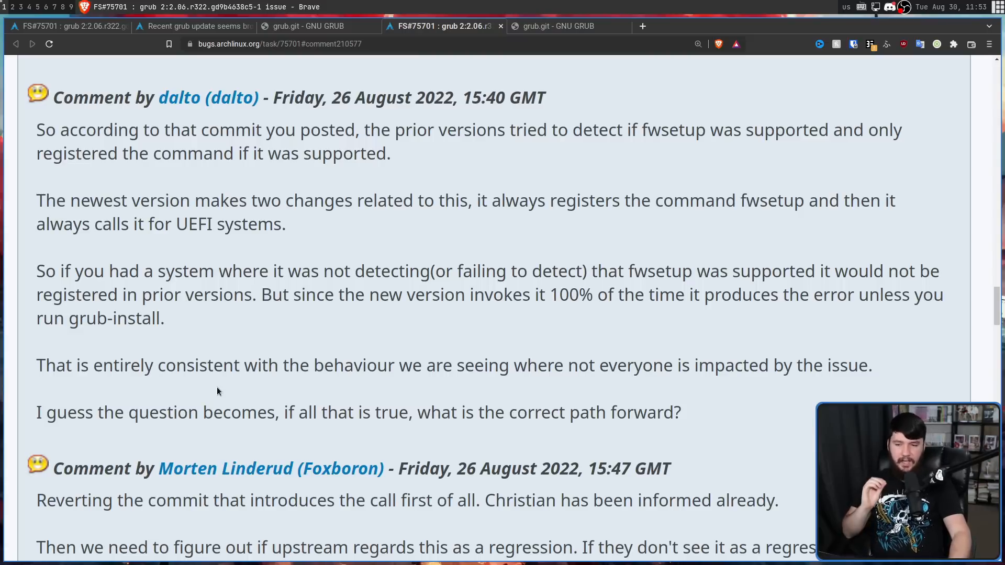
mouse_move(544, 63)
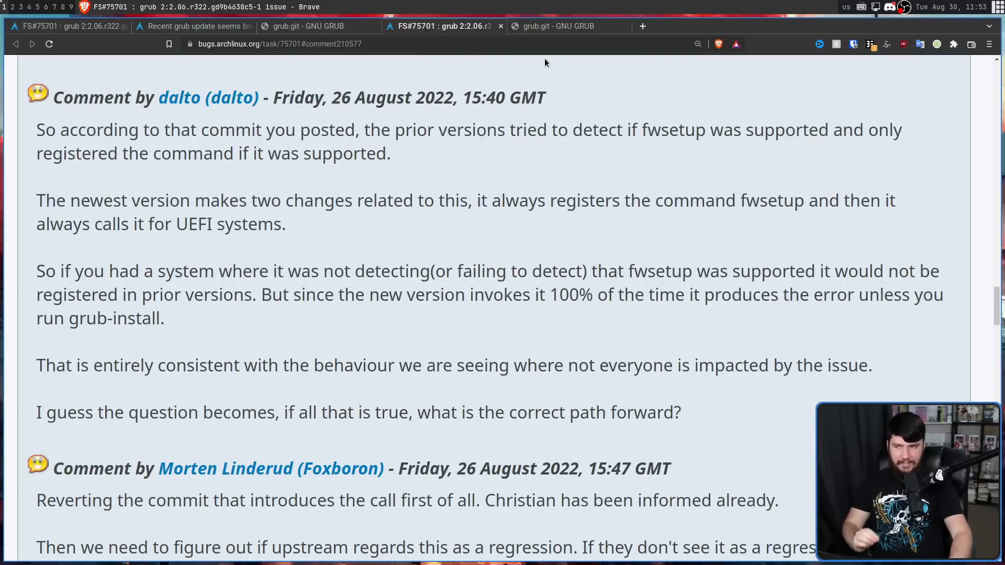
Revisit both grub.git commit tabs and highlight --is-supported in the UEFI firmware diff.
left_click(305, 26)
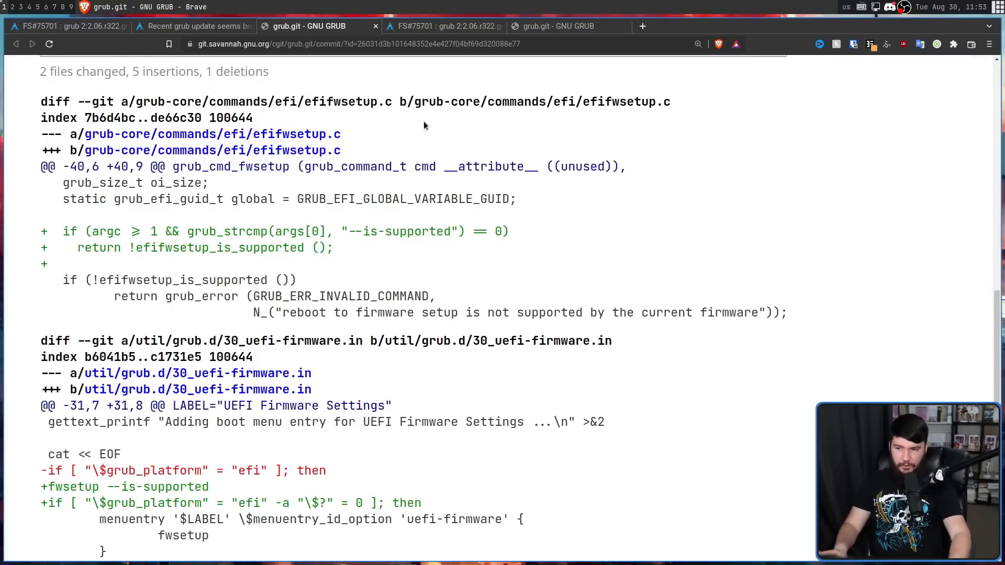
mouse_move(604, 529)
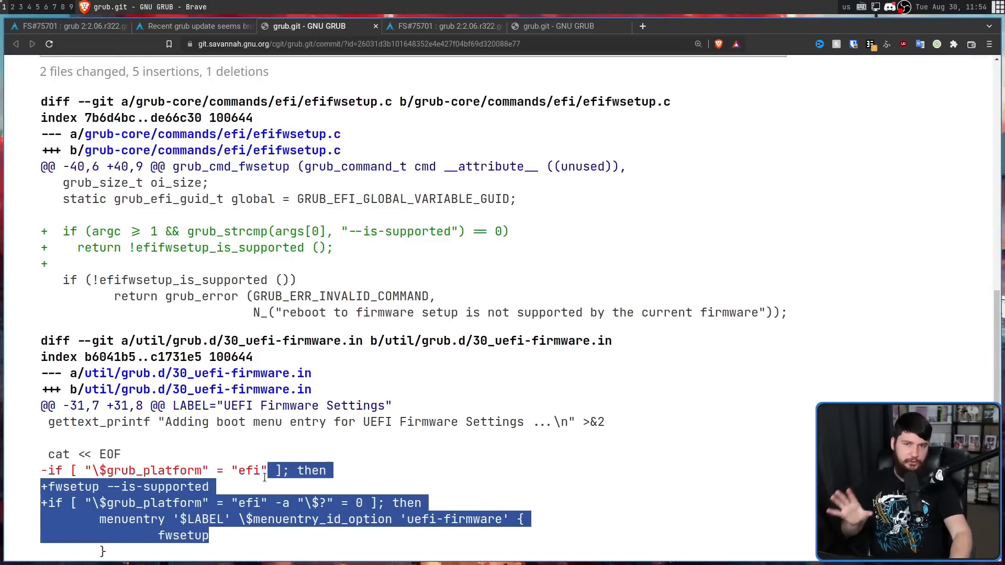
scroll("up", 3)
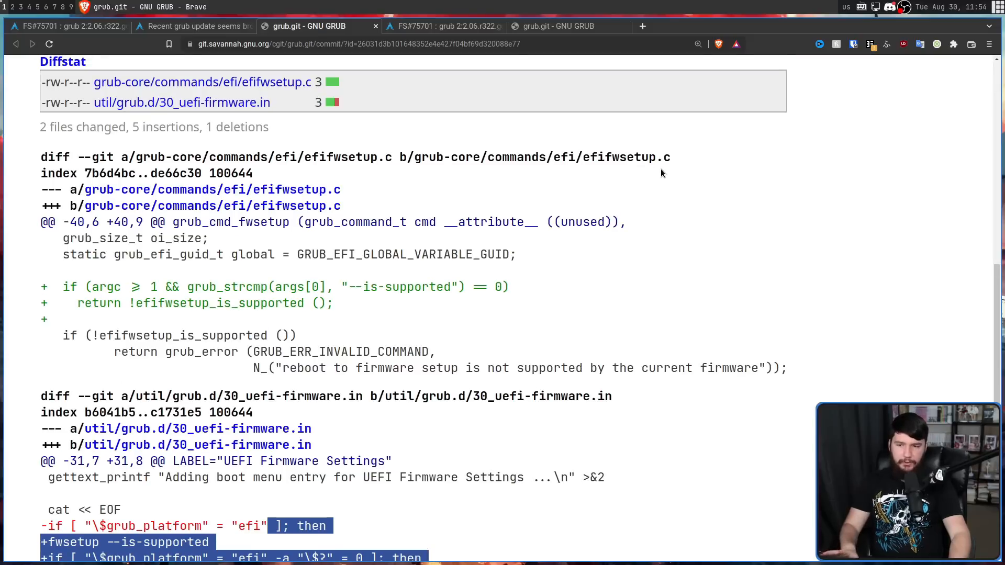
left_click(559, 26)
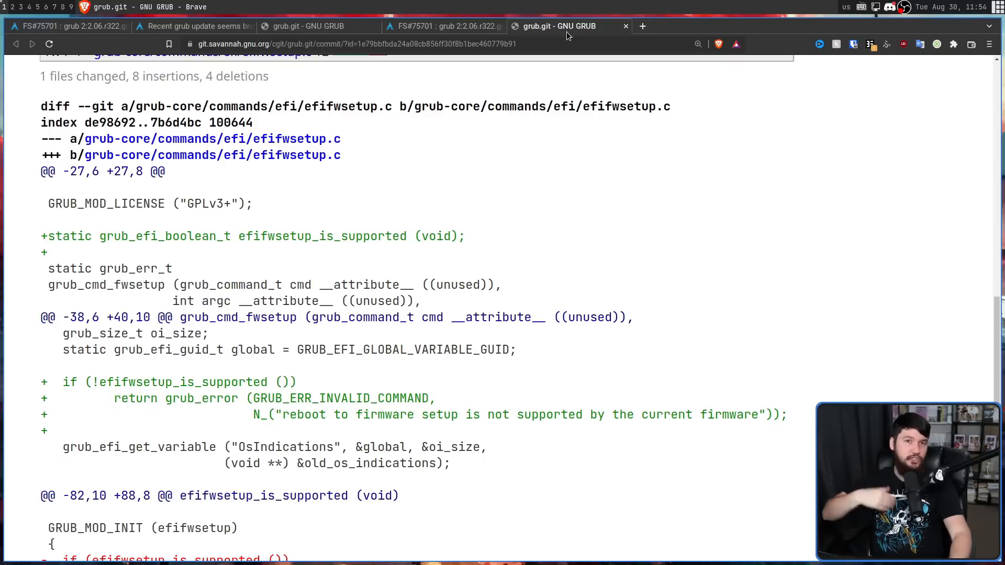
mouse_move(565, 26)
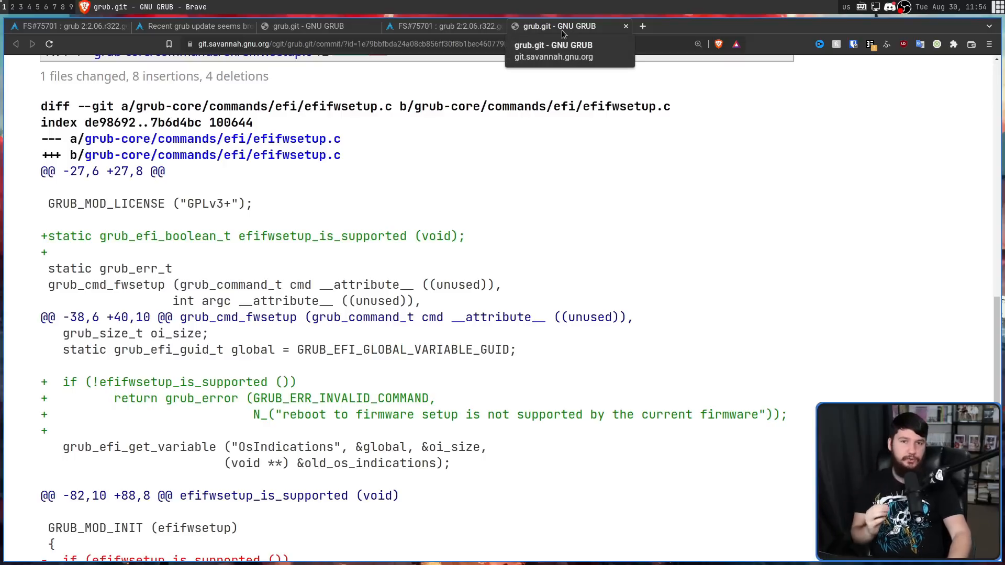
left_click(304, 26)
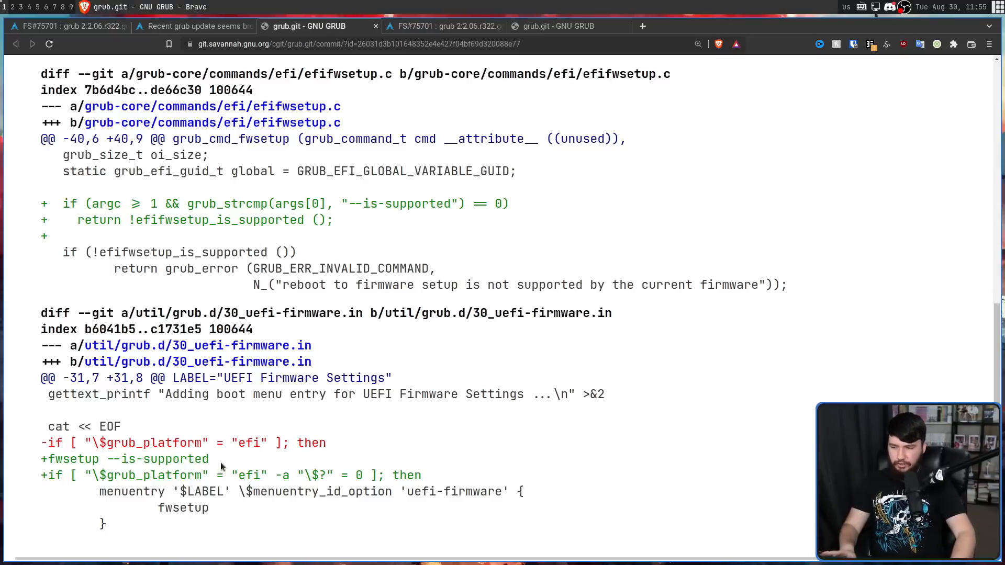
double_click(157, 459)
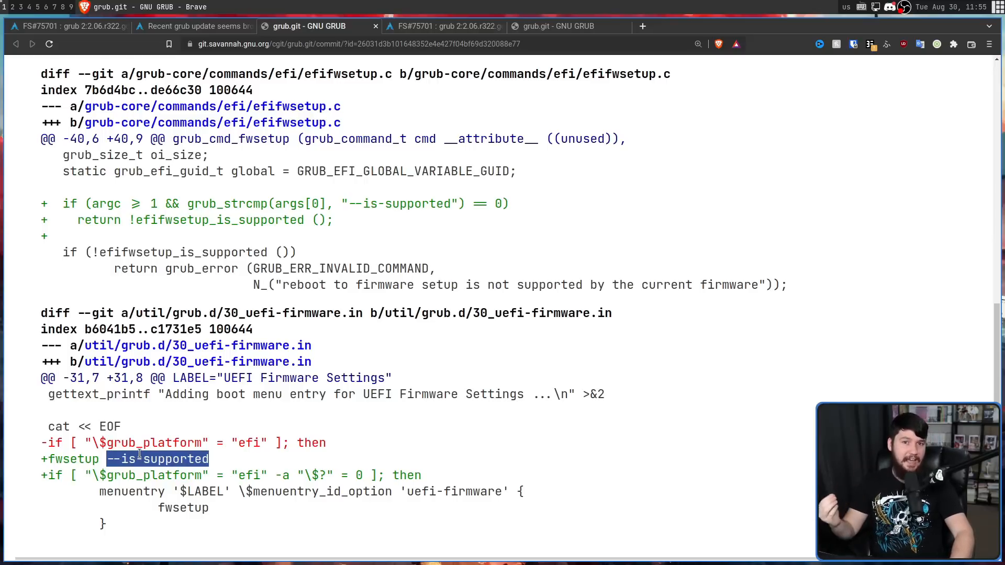
left_click(442, 26)
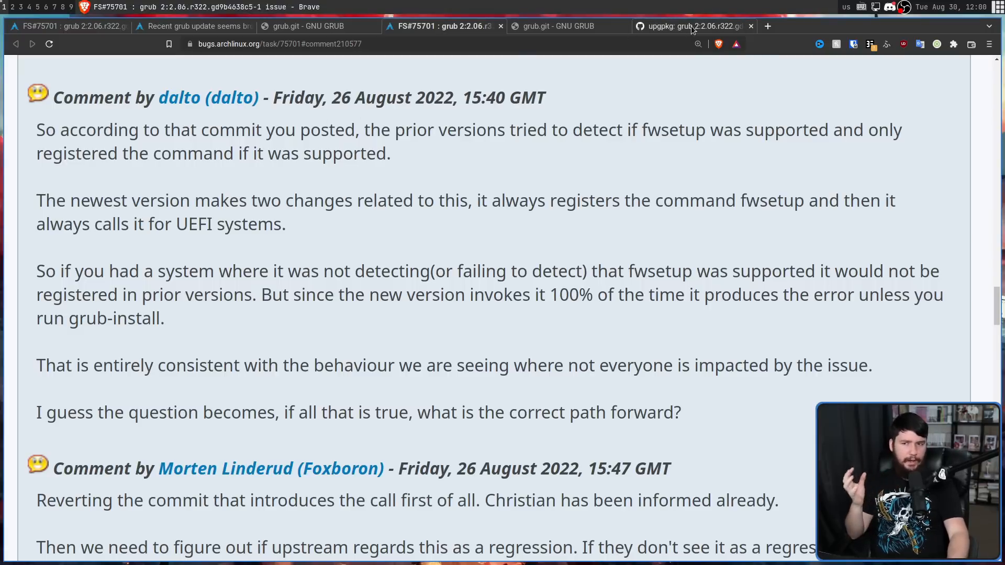
Open the grub history's 'revert a problematic commit' entry and scroll its pkgrel 2 PKGBUILD diff.
left_click(692, 26)
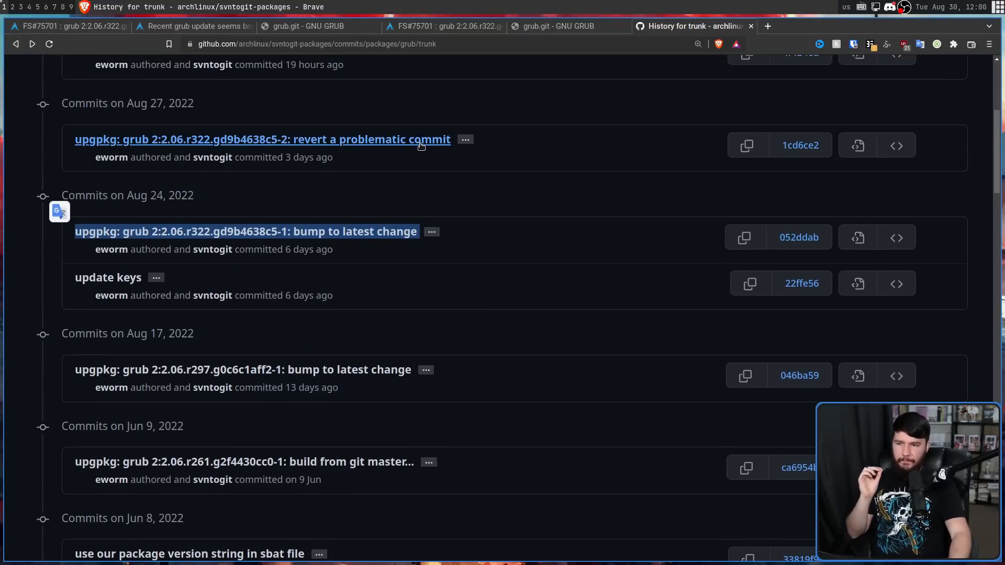
left_click(262, 139)
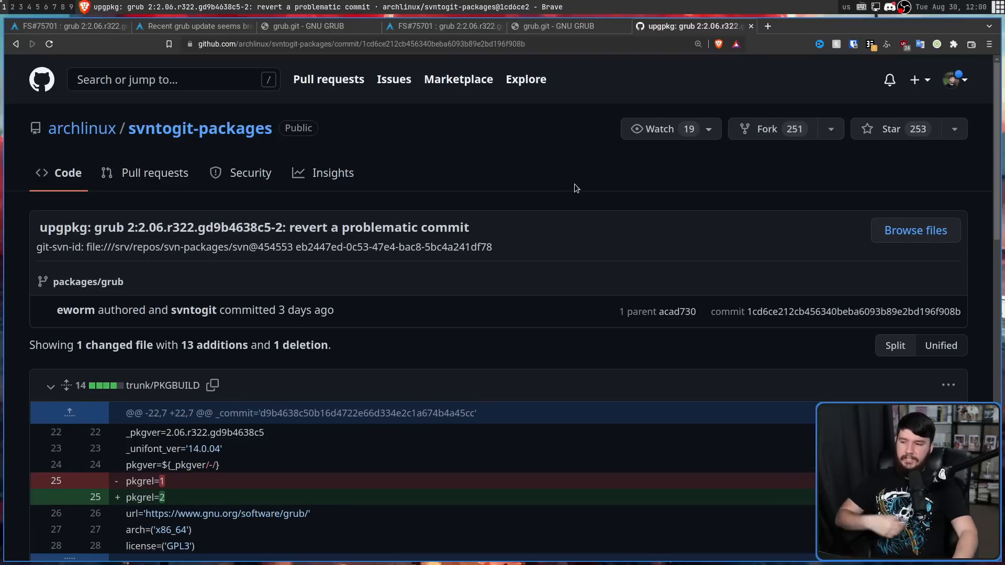
scroll("down", 3)
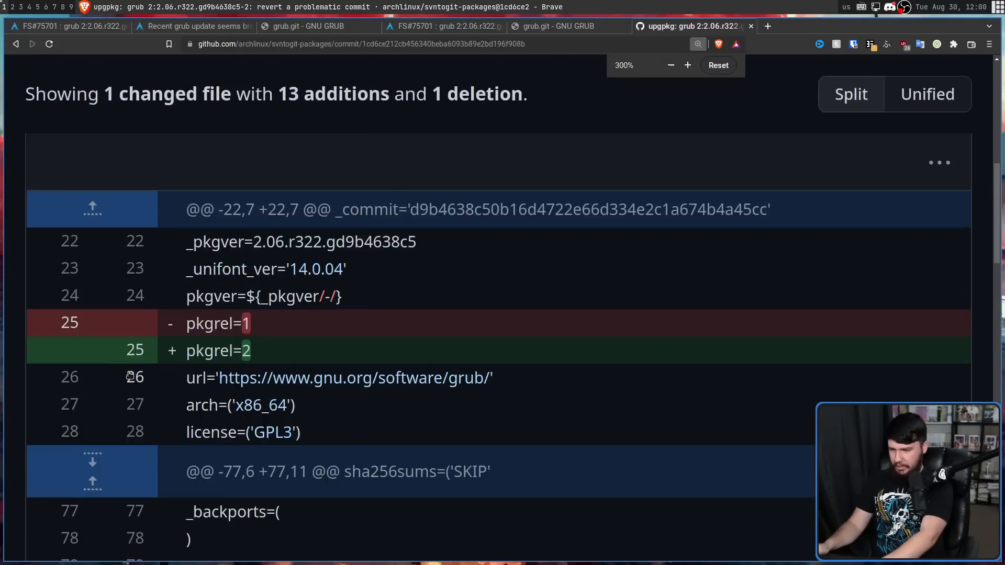
scroll("down", 3)
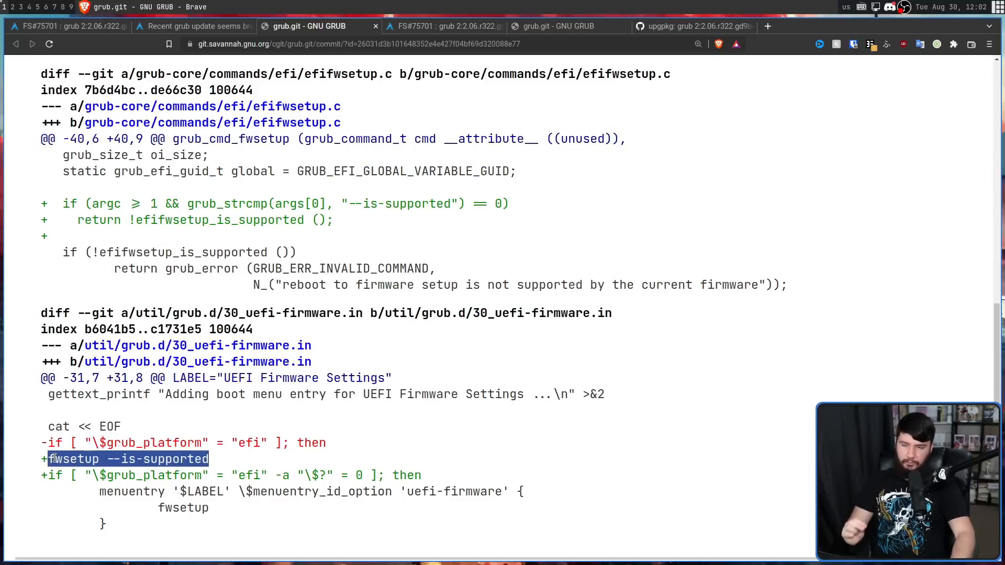
View commit 1e79bbf's diff, then return to the grub package history showing 'drop the revert'.
left_click(554, 26)
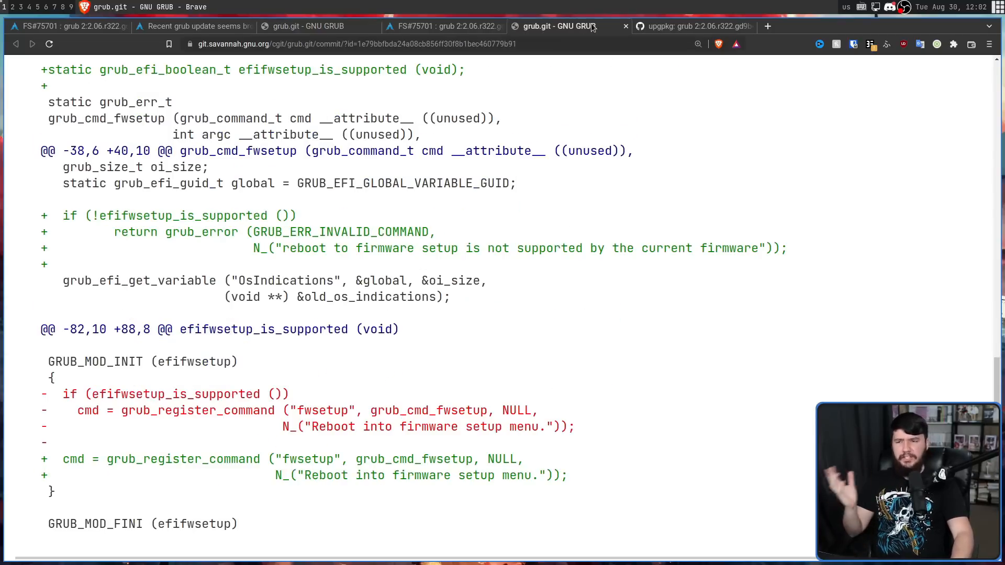
mouse_move(628, 230)
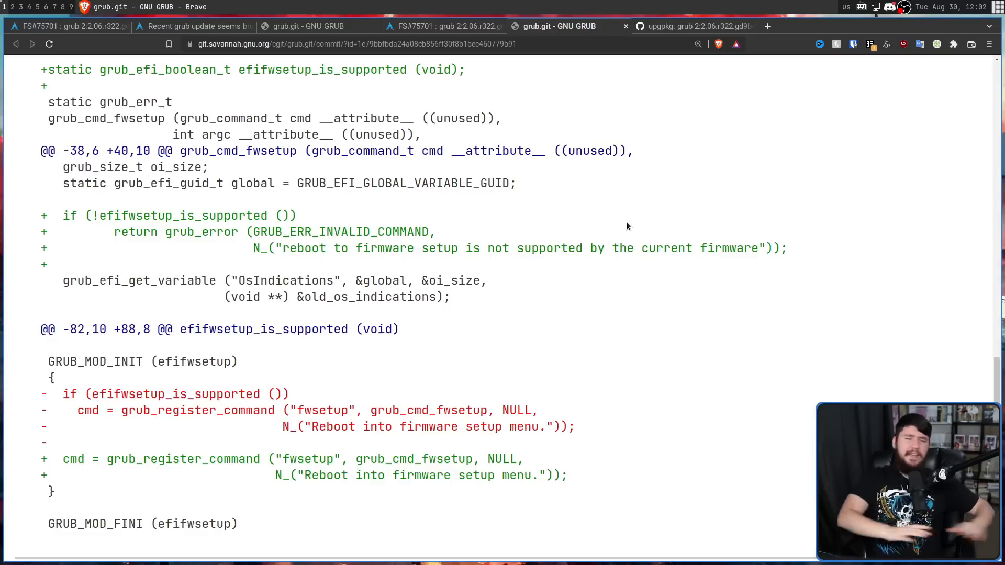
left_click(692, 26)
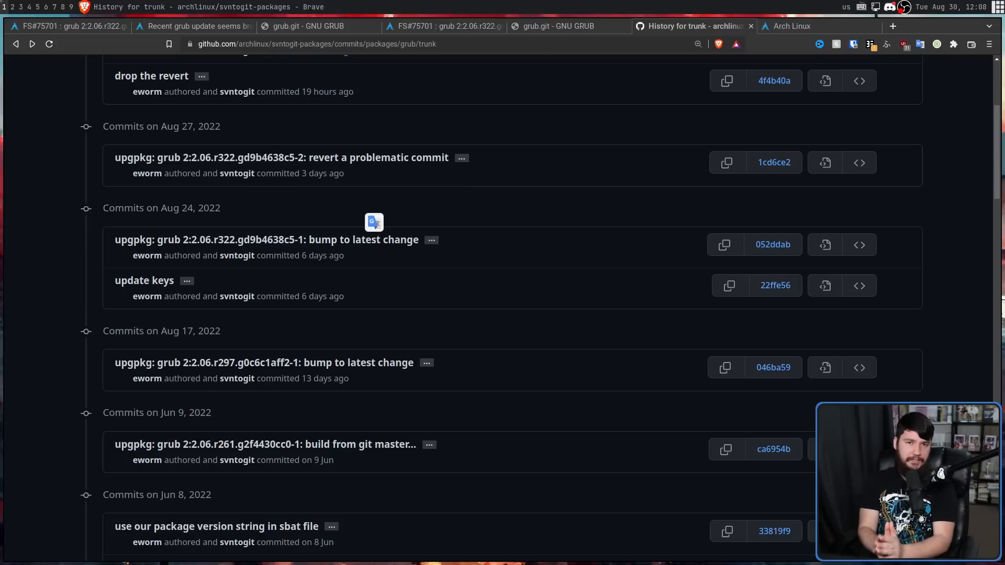
mouse_move(792, 238)
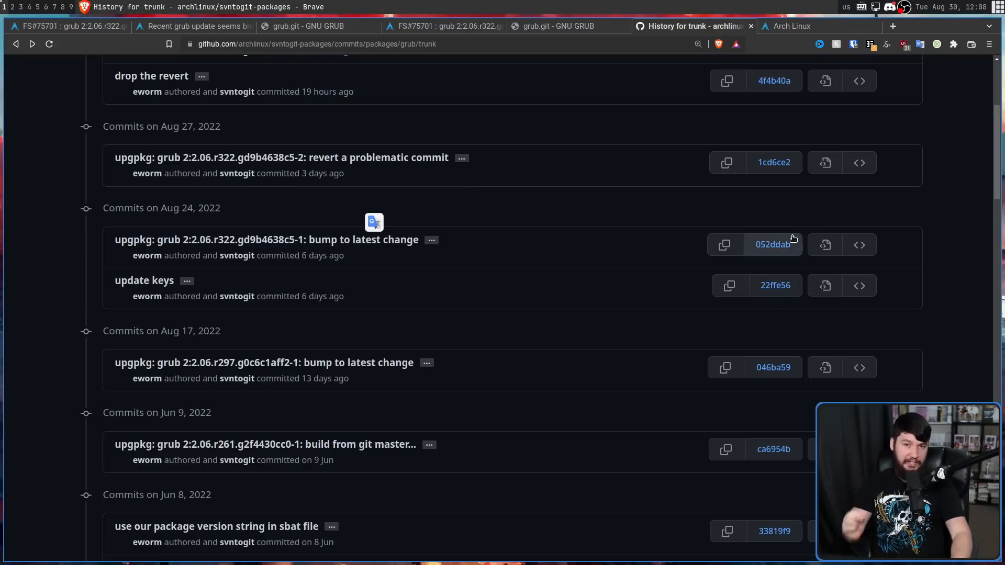
Scroll the archlinux.org Latest News list, which has no grub announcement.
left_click(790, 27)
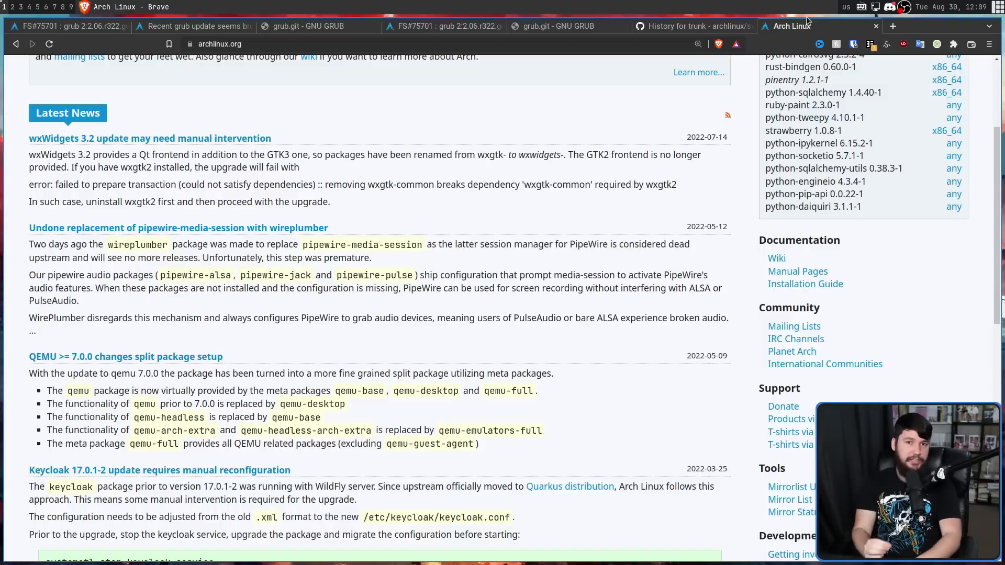
scroll("down", 3)
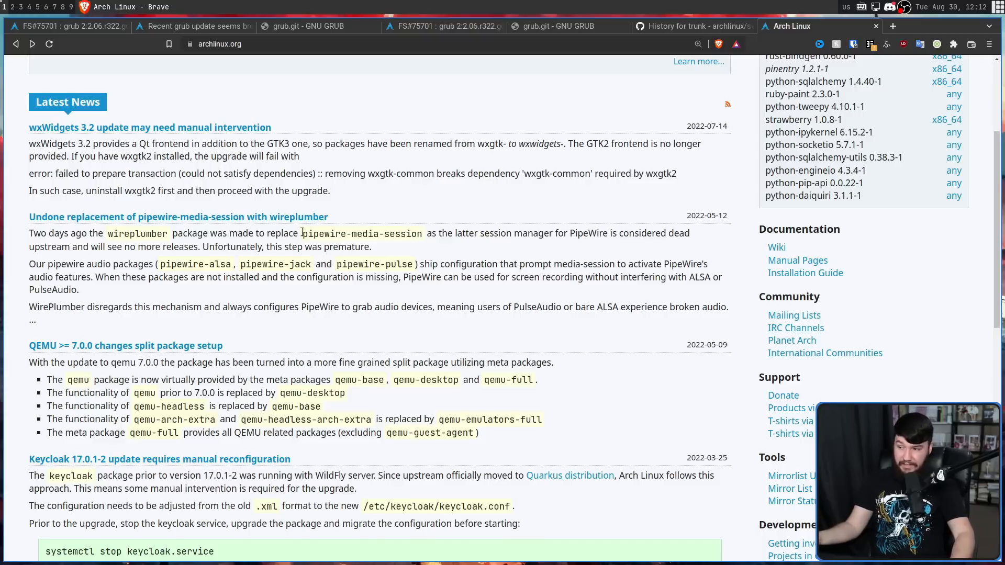
mouse_move(250, 216)
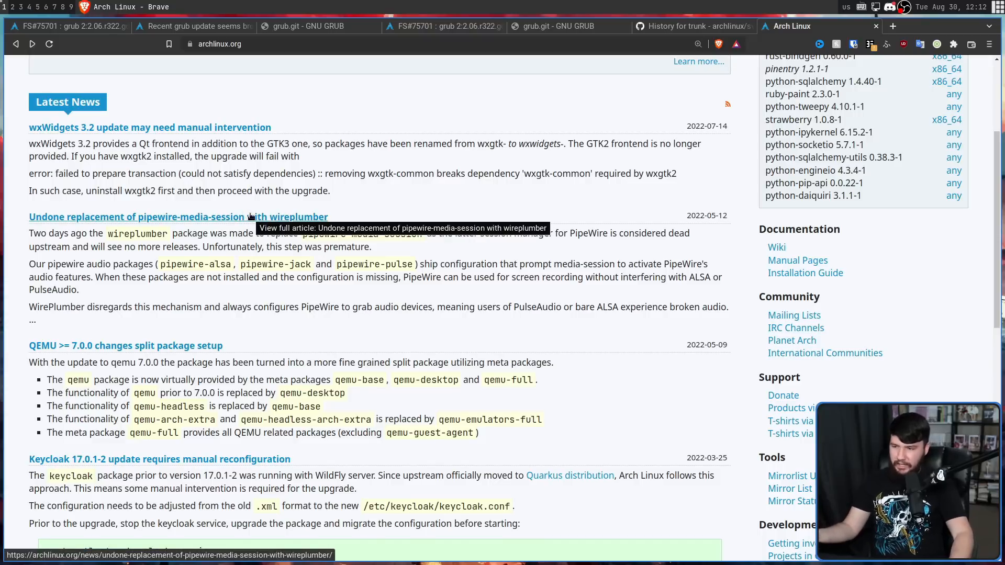
scroll("down", 3)
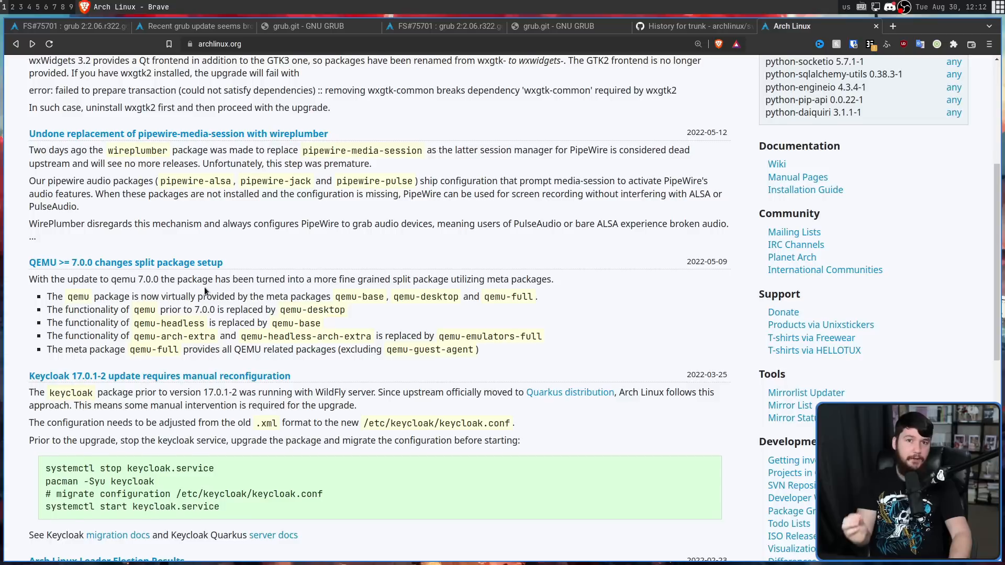
scroll("up", 3)
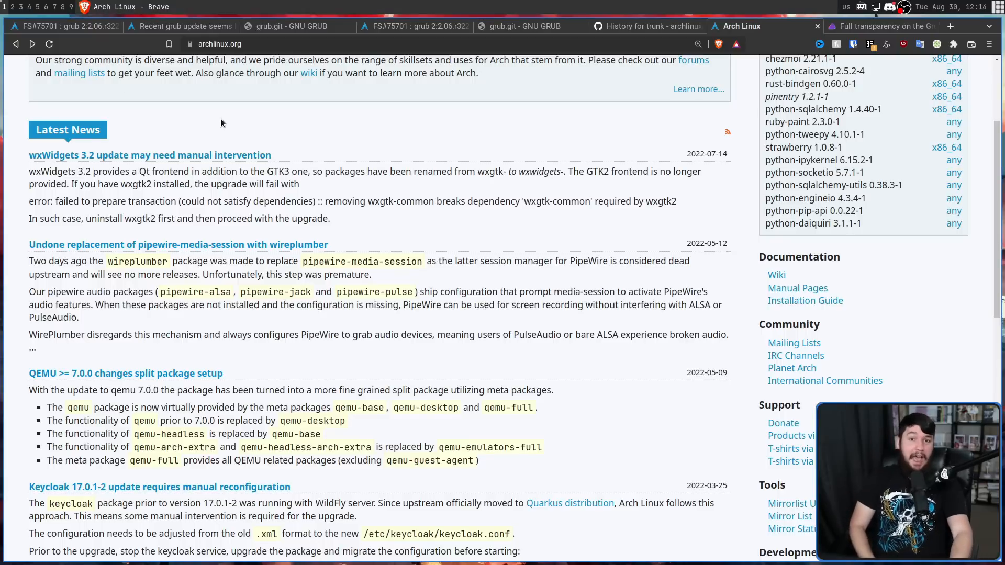
Read the EndeavourOS 'Full transparency on the Grub issue' post through its cause and fixes.
left_click(878, 26)
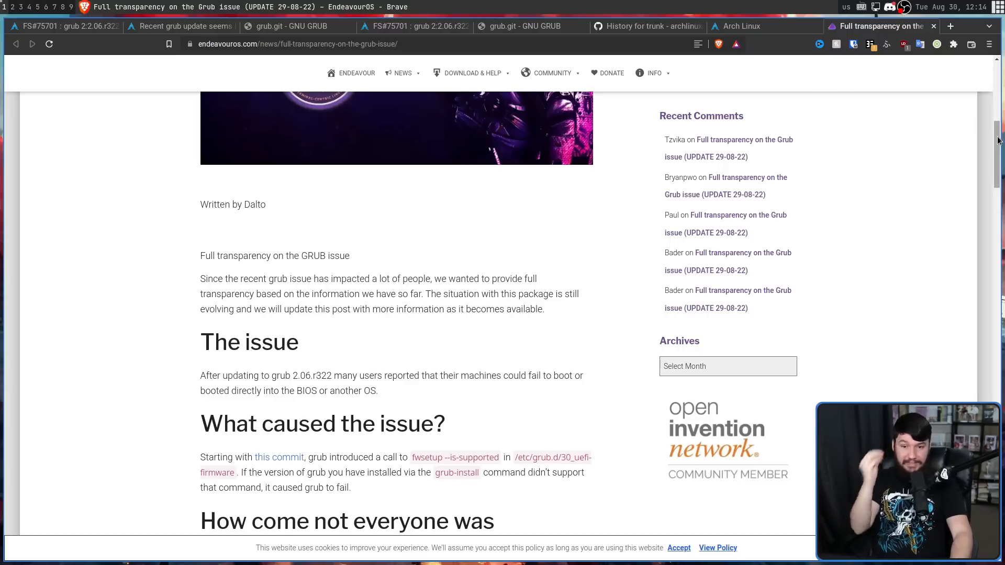
scroll("down", 3)
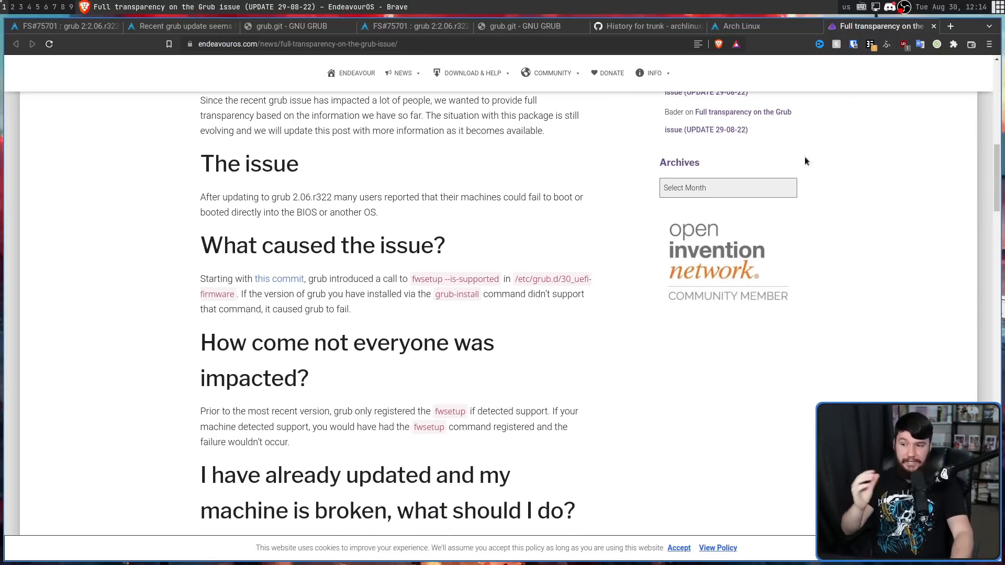
scroll("down", 3)
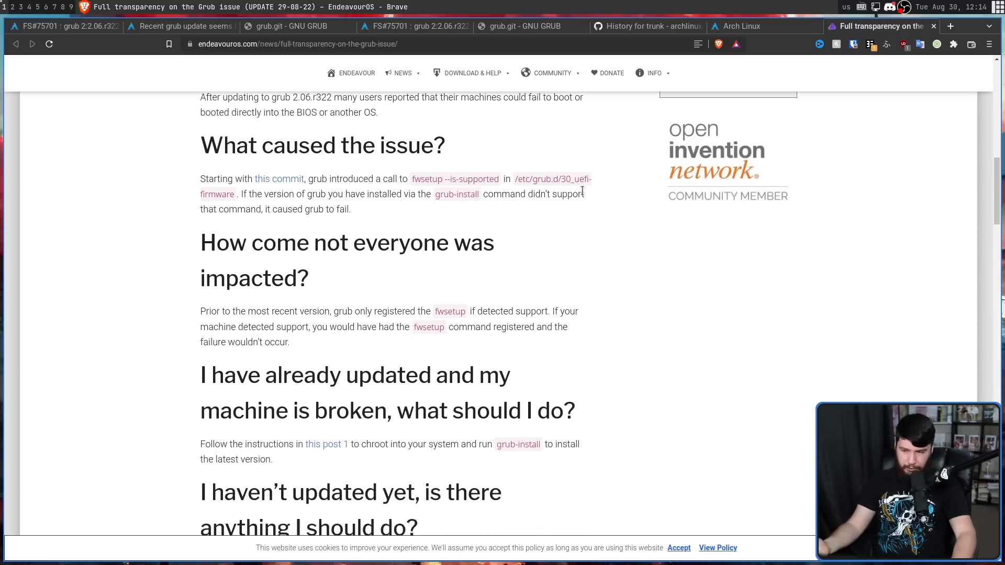
scroll("down", 3)
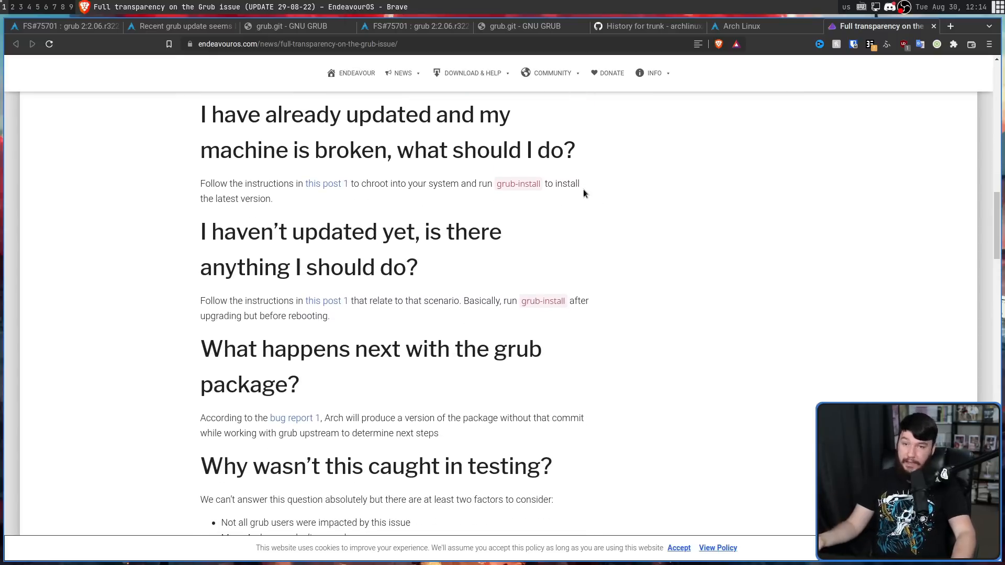
scroll("down", 3)
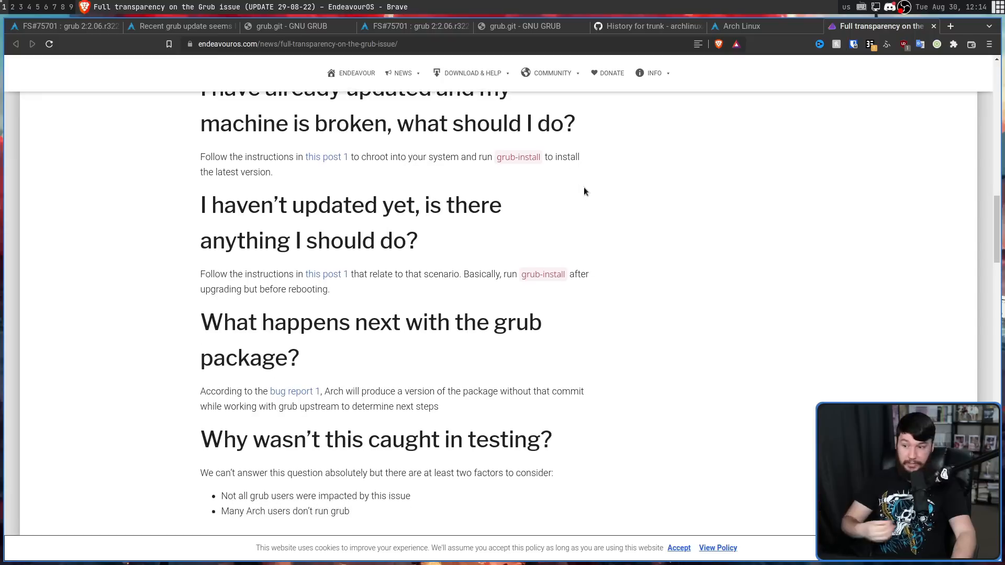
scroll("down", 3)
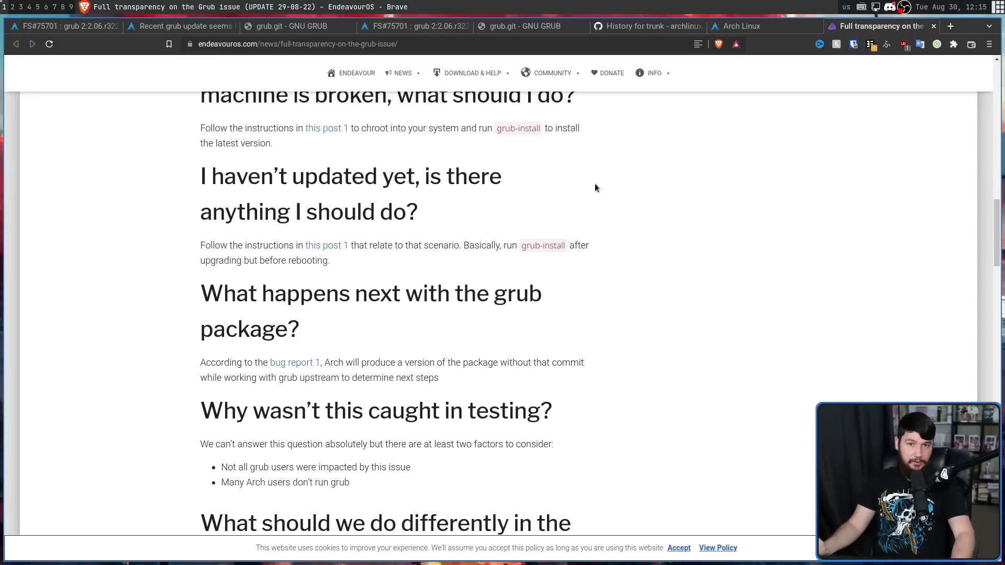
Show the XeroLinux thread's grub.hook pacman hook that reruns grub-install after upgrades.
left_click(887, 26)
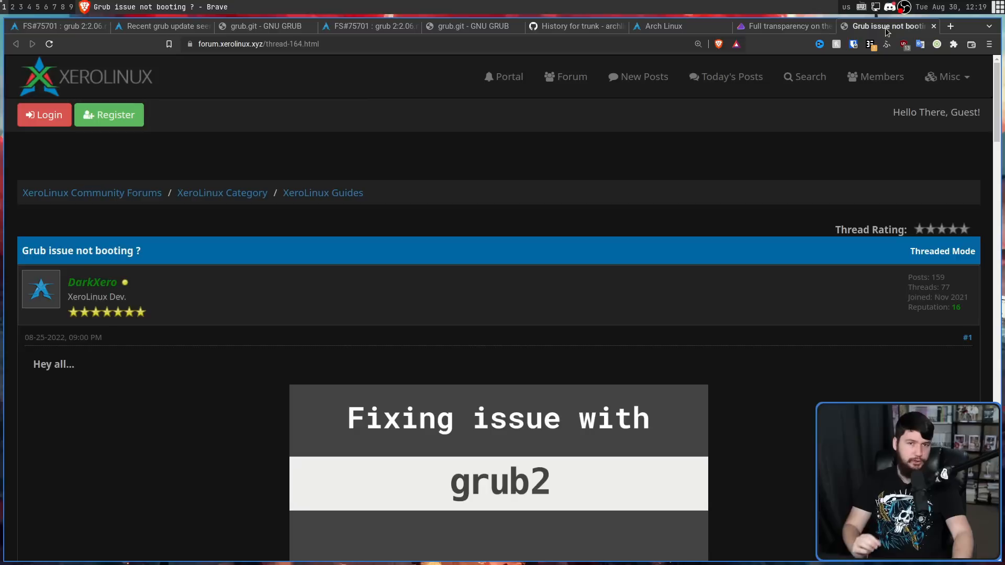
mouse_move(831, 46)
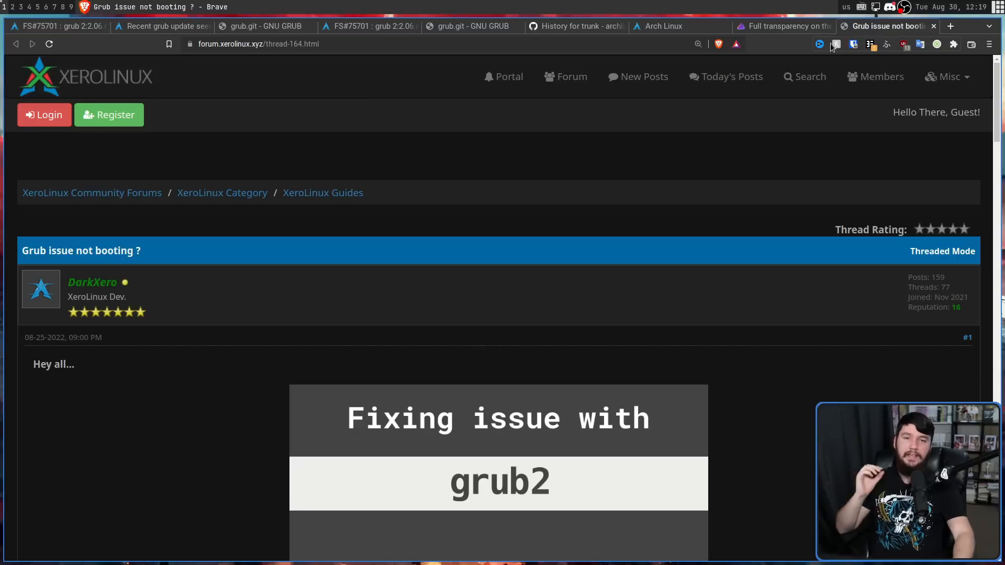
mouse_move(957, 106)
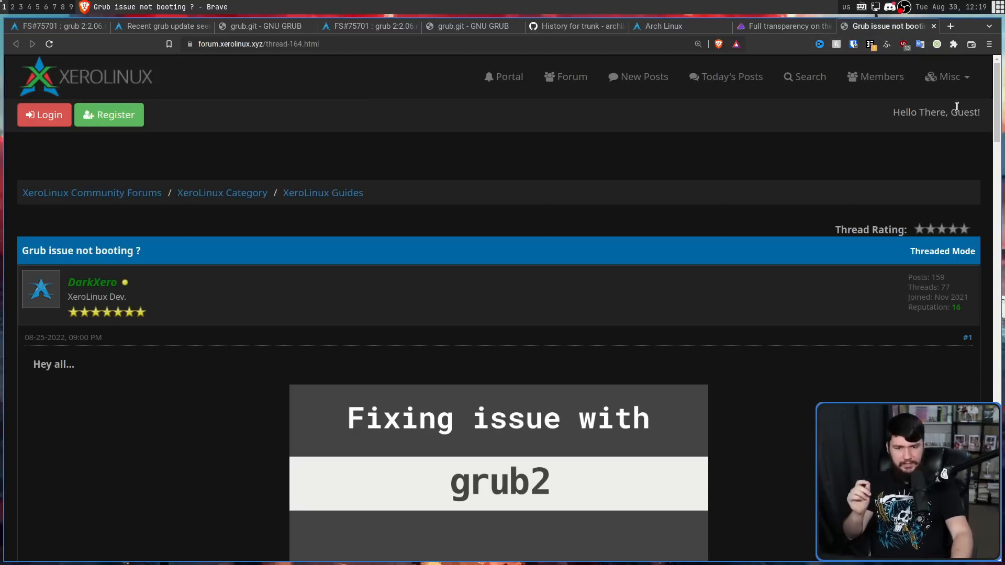
scroll("down", 3)
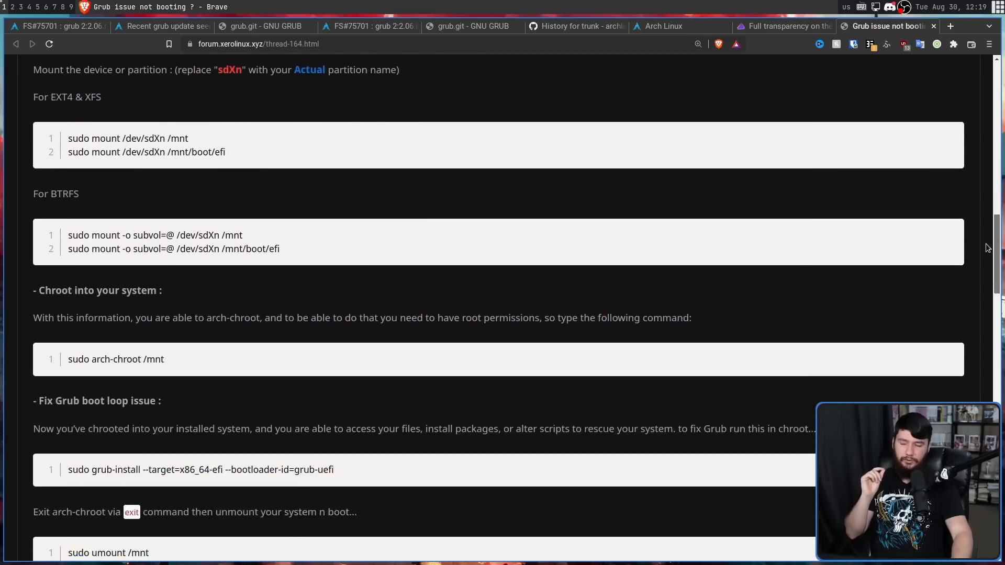
scroll("down", 3)
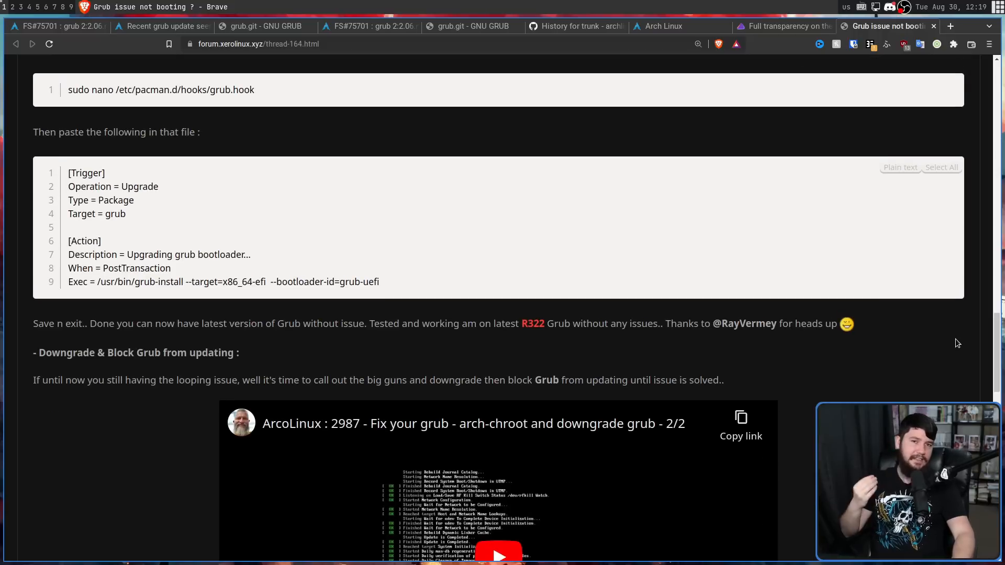
mouse_move(427, 269)
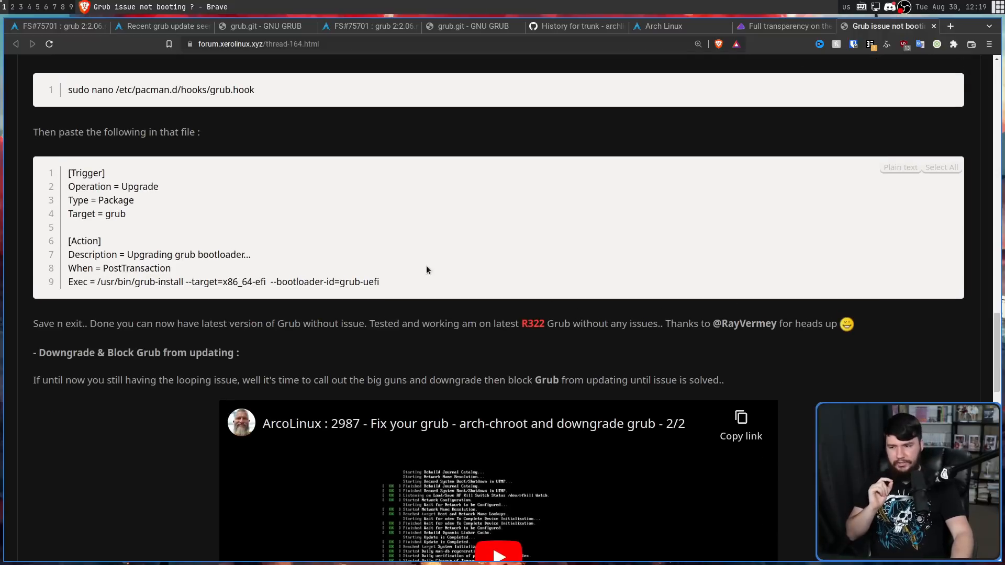
left_click(941, 168)
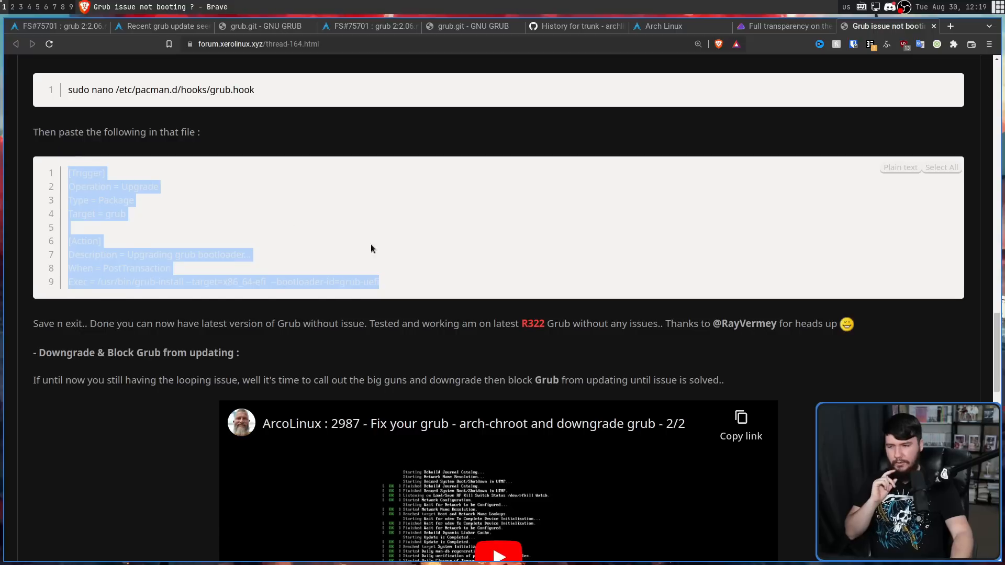
left_click(405, 298)
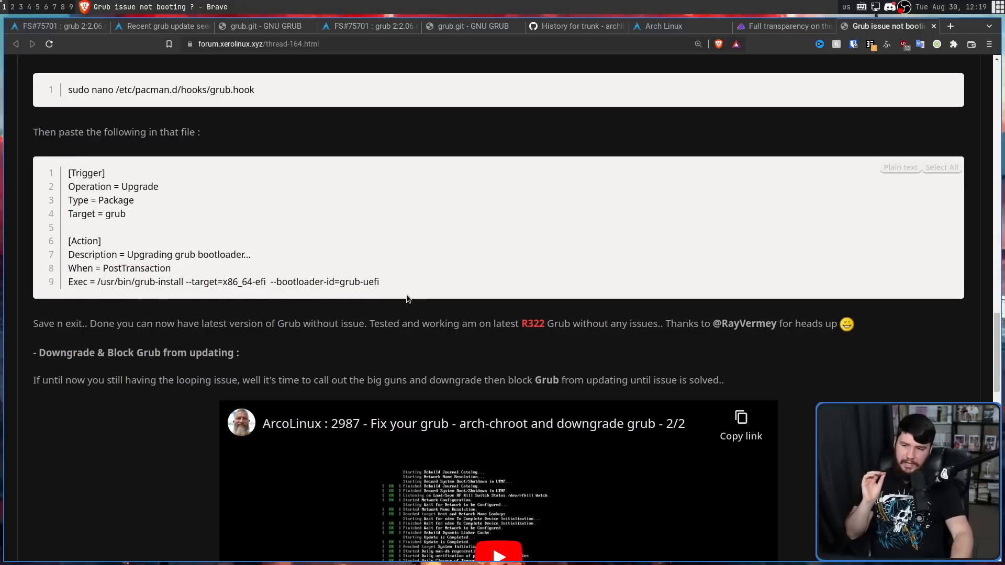
mouse_move(352, 263)
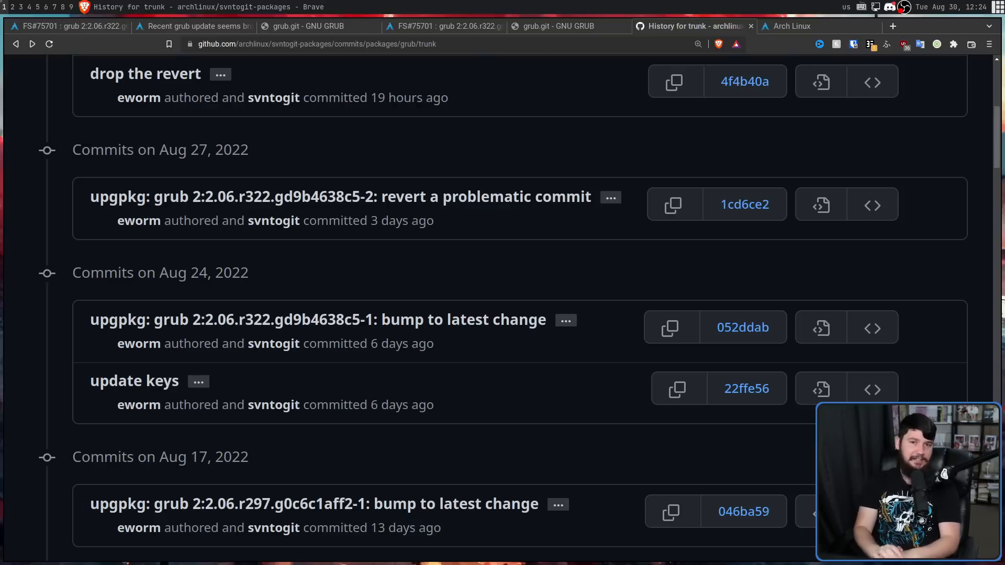
mouse_move(639, 163)
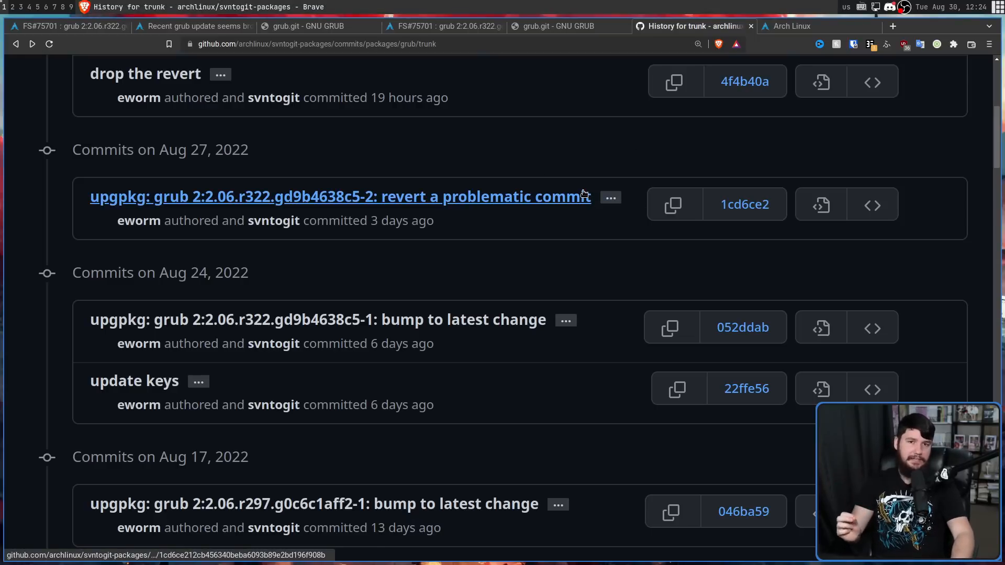
Review the 'add an upgrade message' grub commit's grub.install diff, then return to Arch Linux news.
scroll("up", 3)
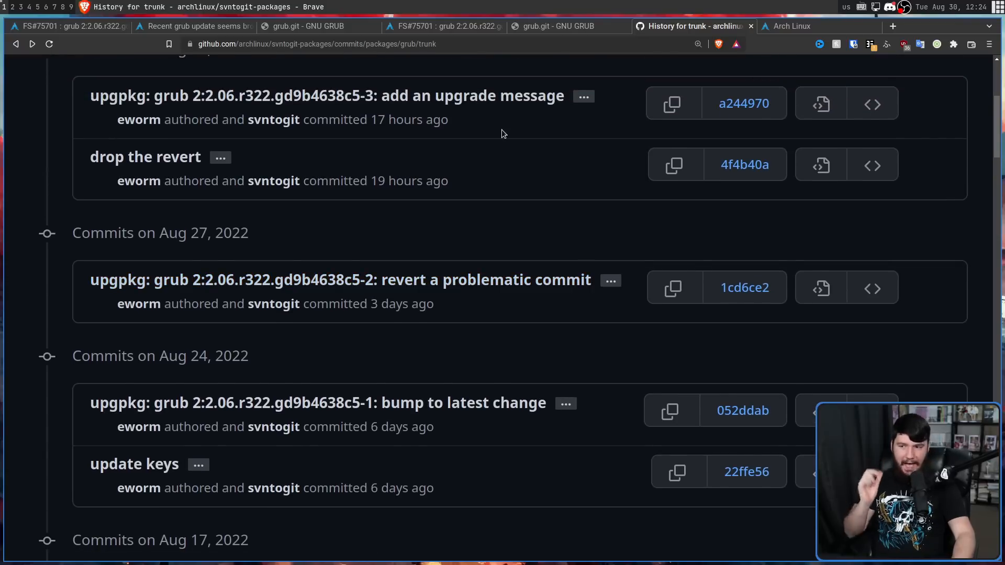
mouse_move(520, 95)
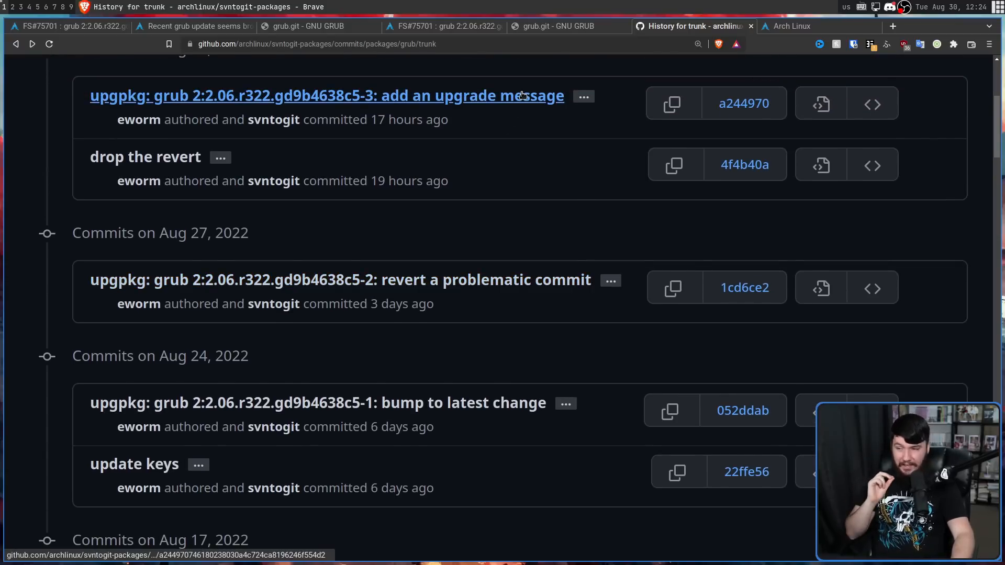
left_click(326, 96)
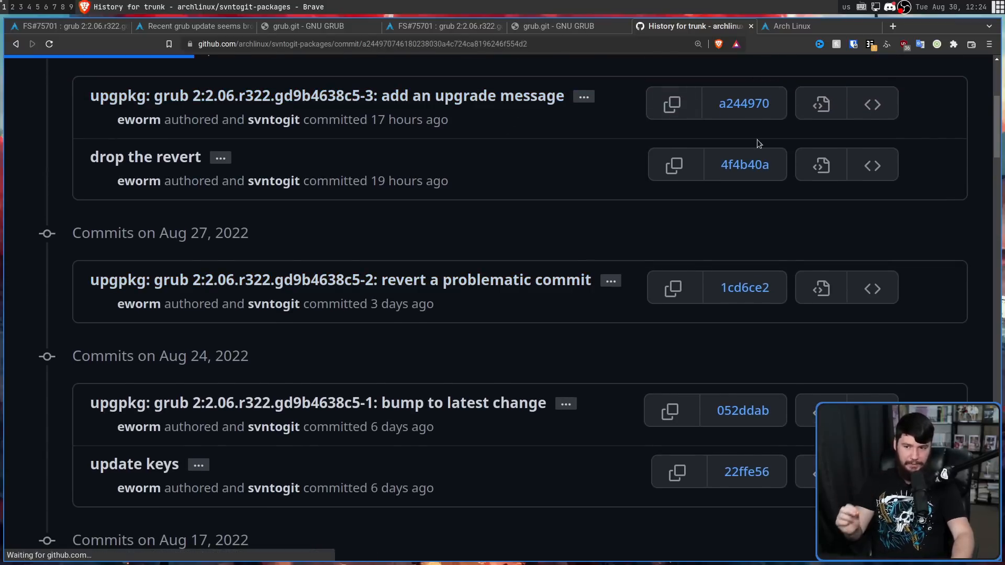
left_click(742, 103)
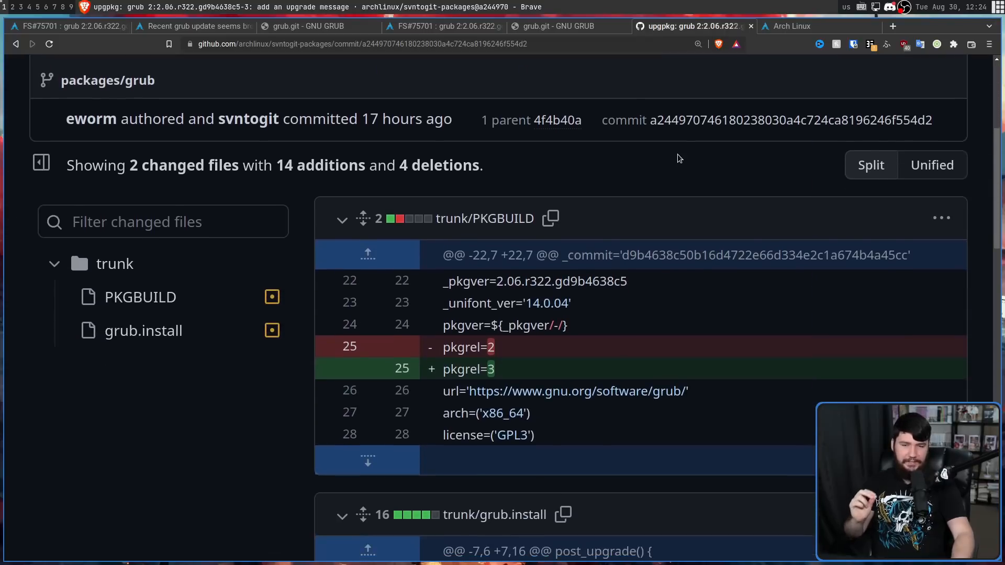
scroll("down", 3)
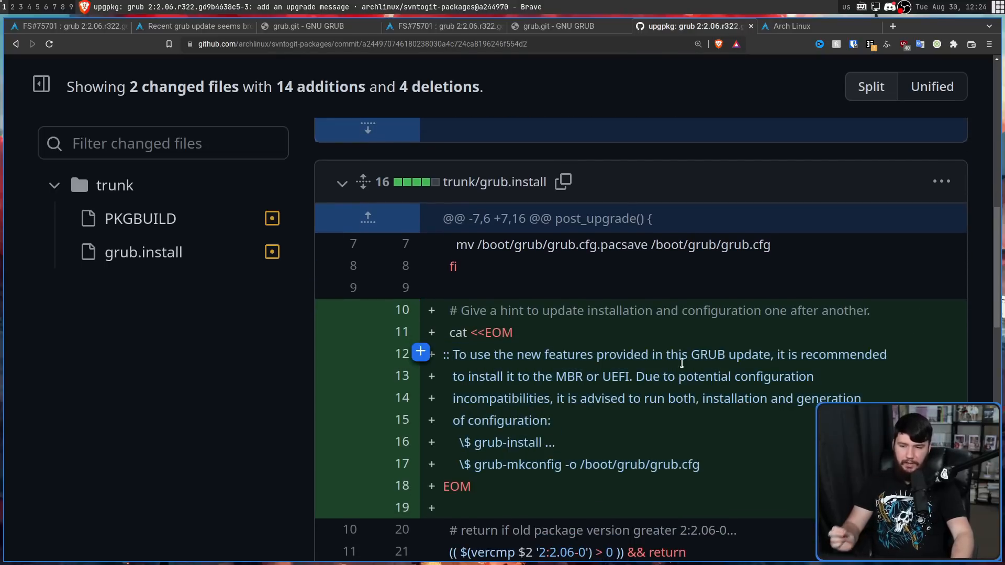
mouse_move(786, 368)
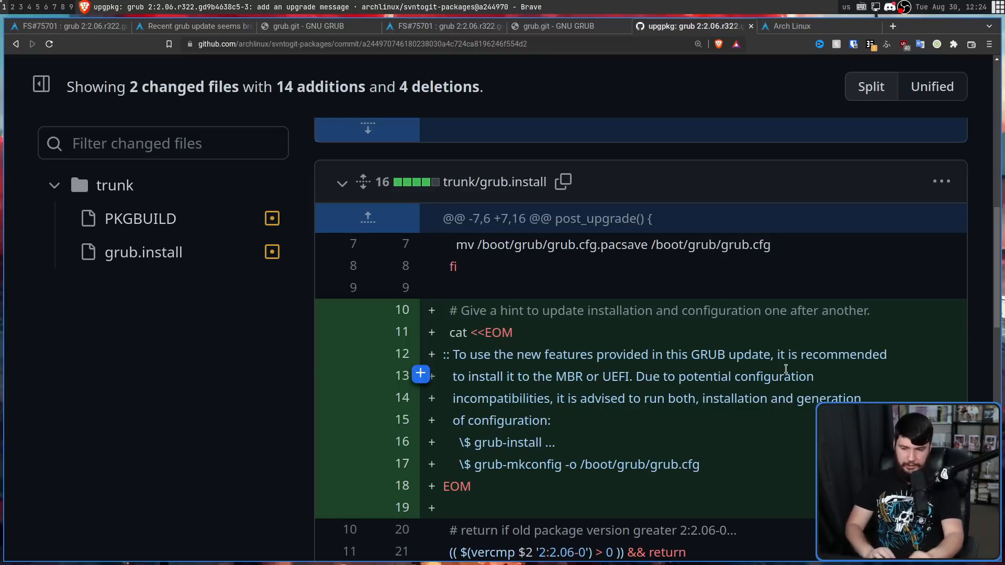
mouse_move(714, 464)
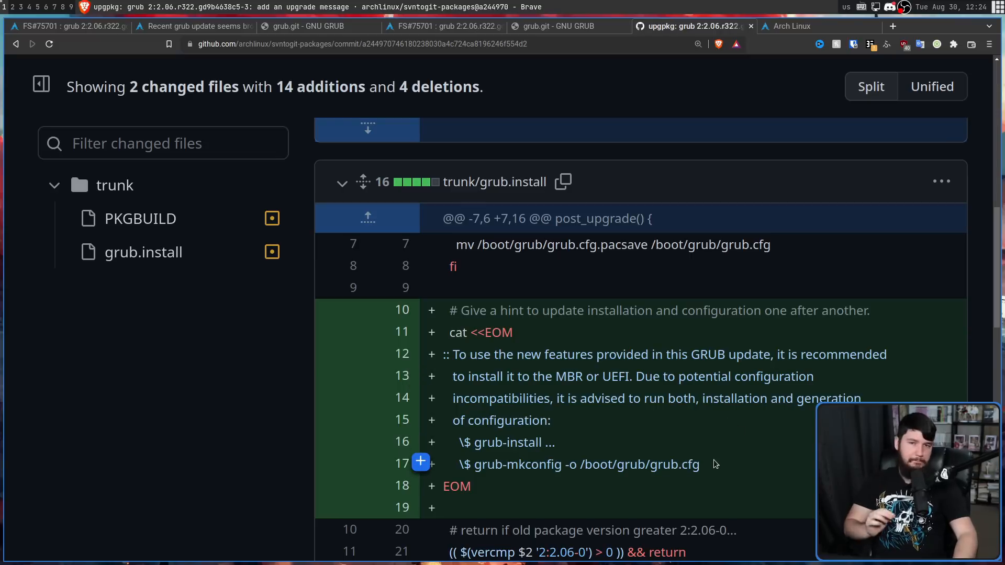
mouse_move(577, 508)
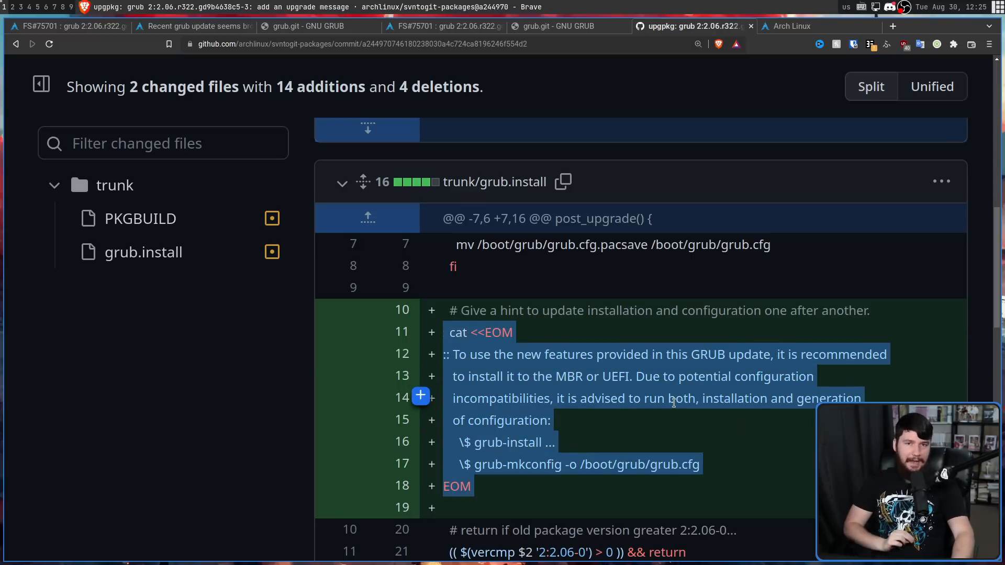
left_click(673, 397)
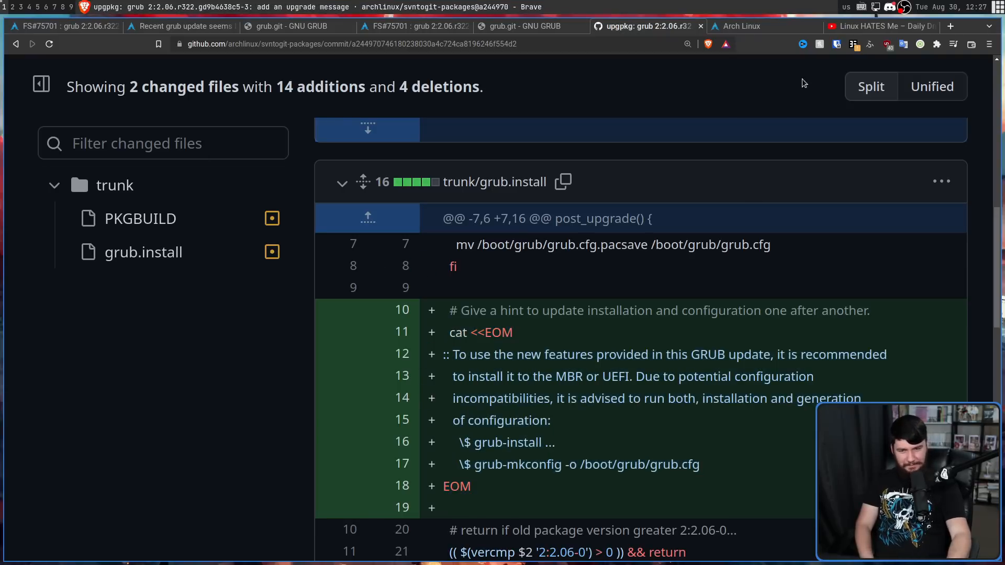
left_click(878, 26)
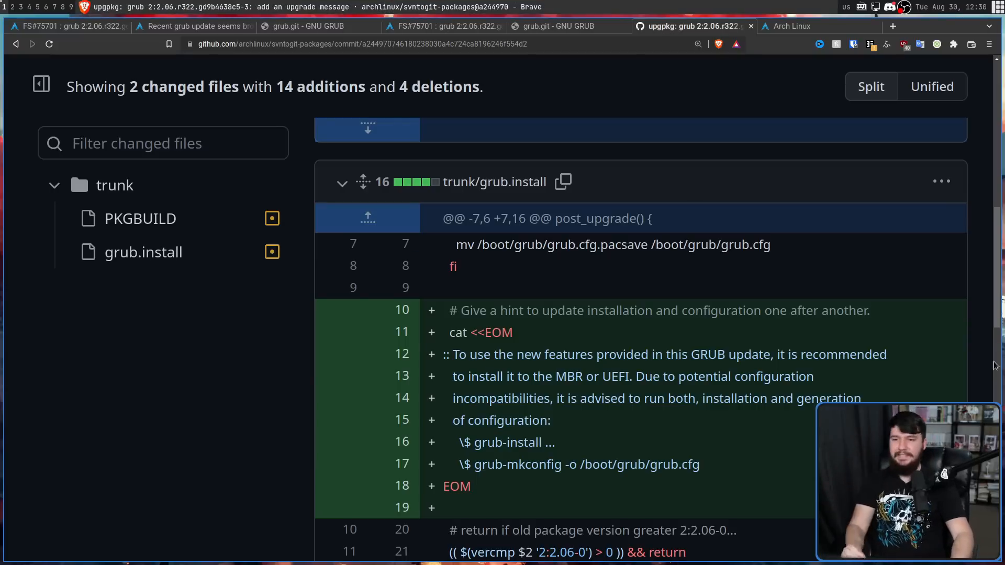
left_click(792, 26)
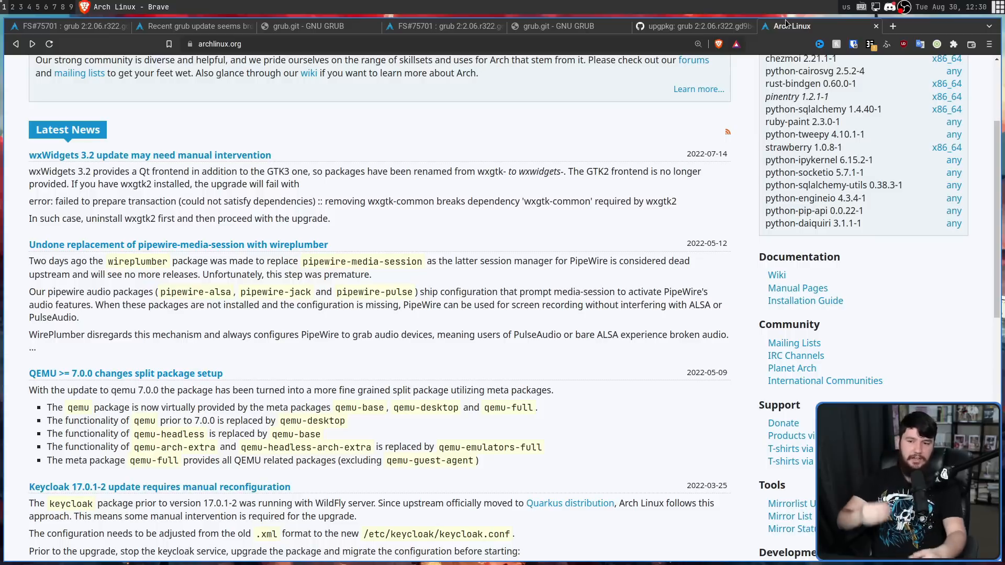
mouse_move(652, 323)
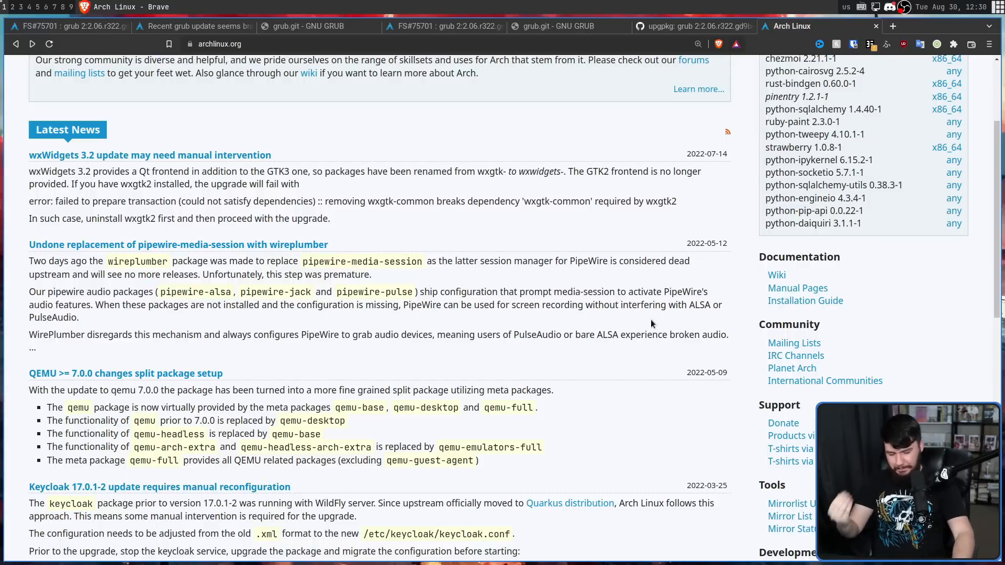